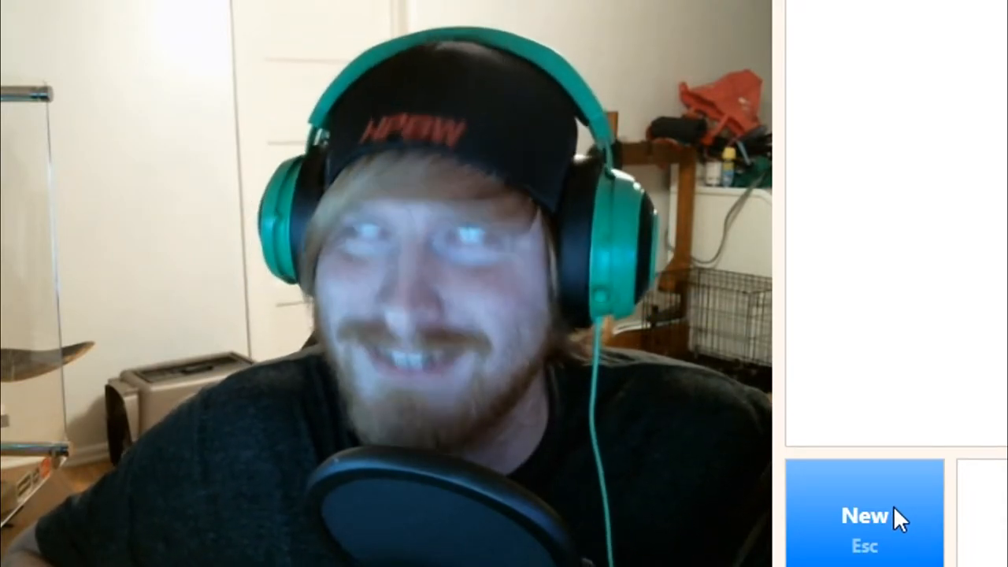
Step: Skip to a new random stranger and begin a video chat
click(865, 516)
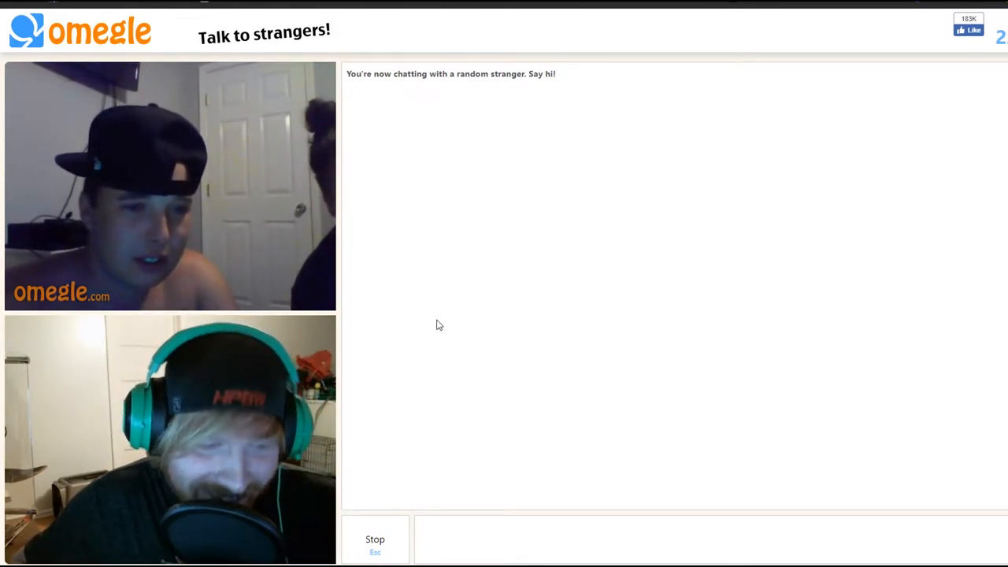
mouse_move(417, 378)
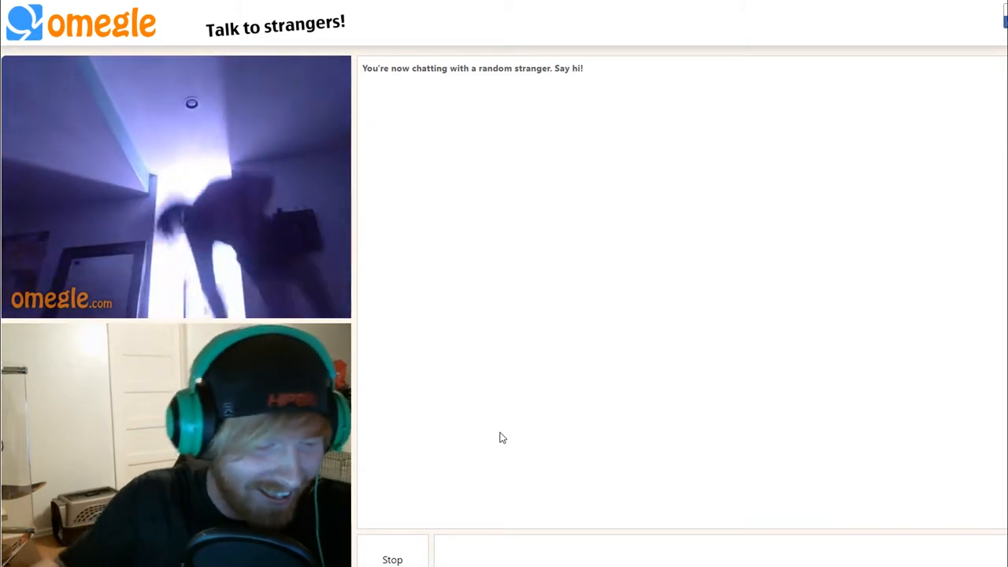
Step: Begin writing 'thesh' in the chat box while with the new stranger
text(thesh)
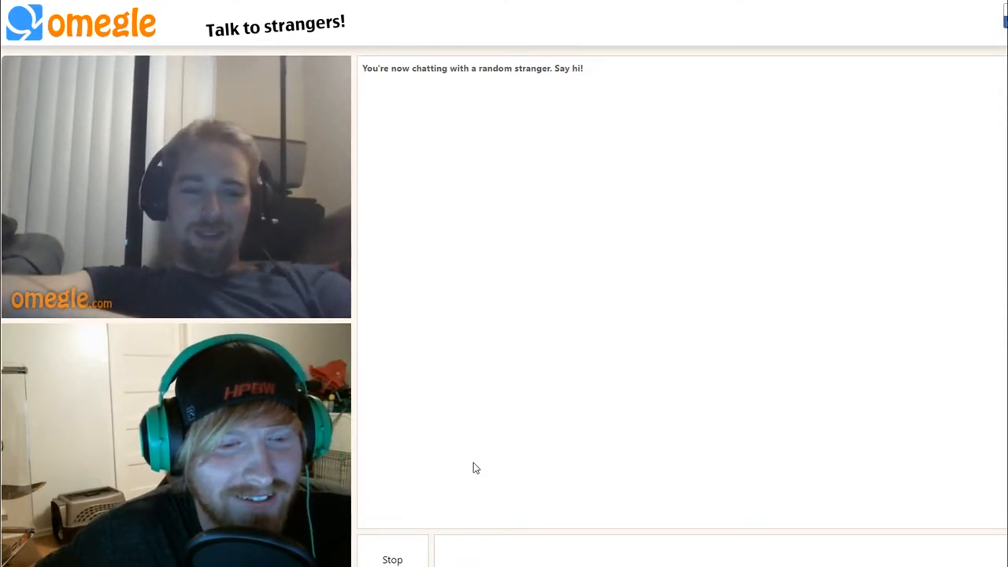
mouse_move(448, 474)
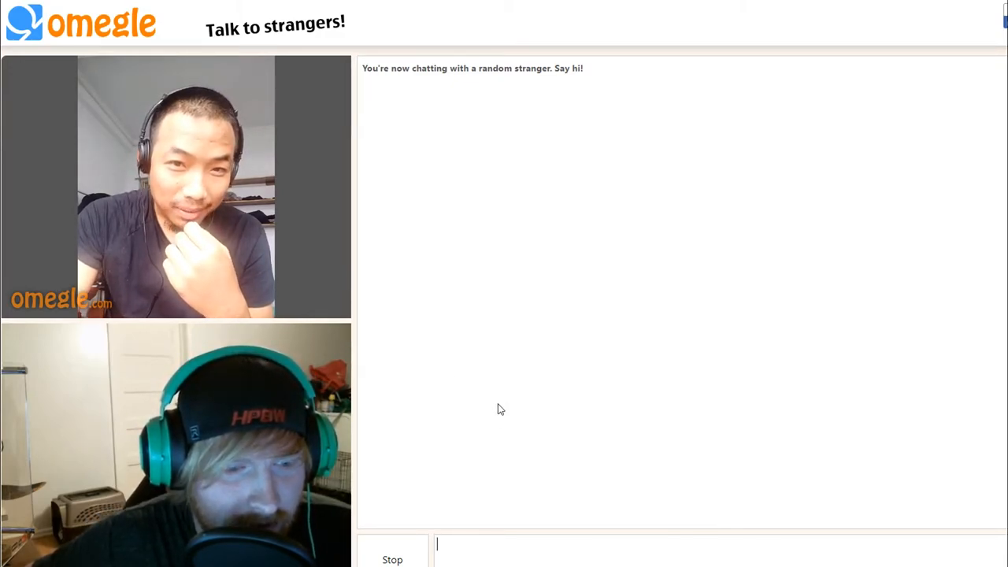
mouse_move(508, 406)
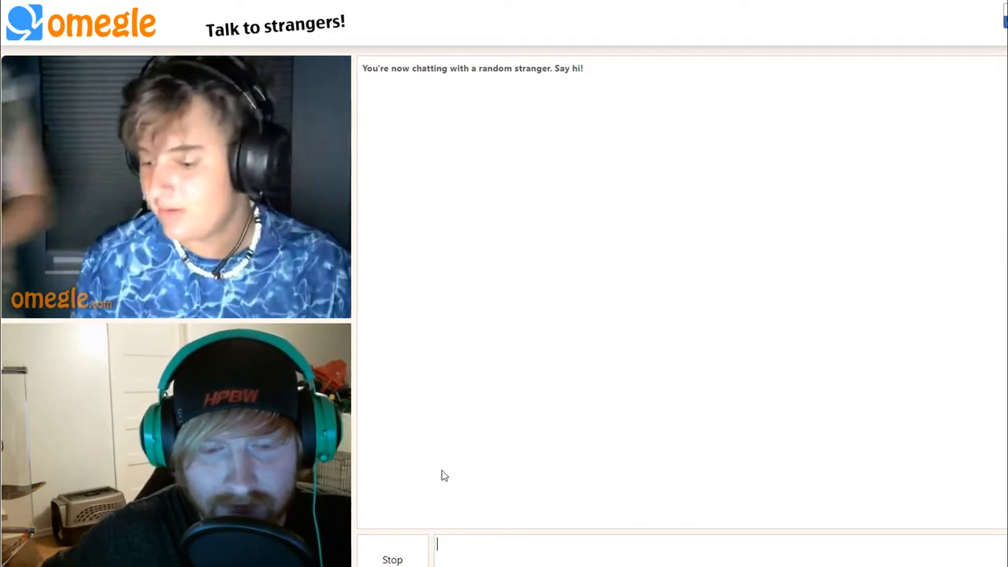
Step: Send the handle 'theshawnwayne' to the current stranger in the chat
text(theshawnwayne)
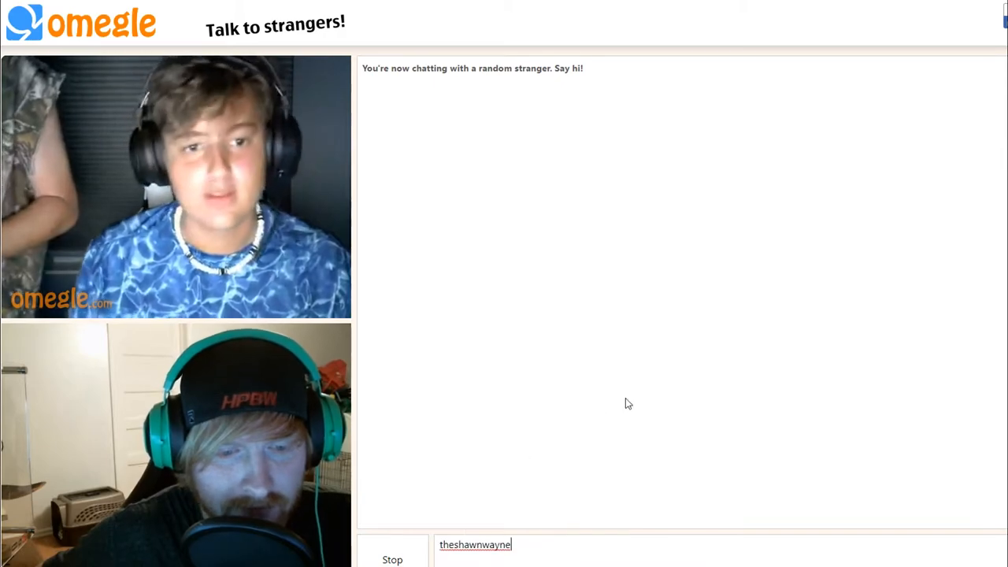
key(enter)
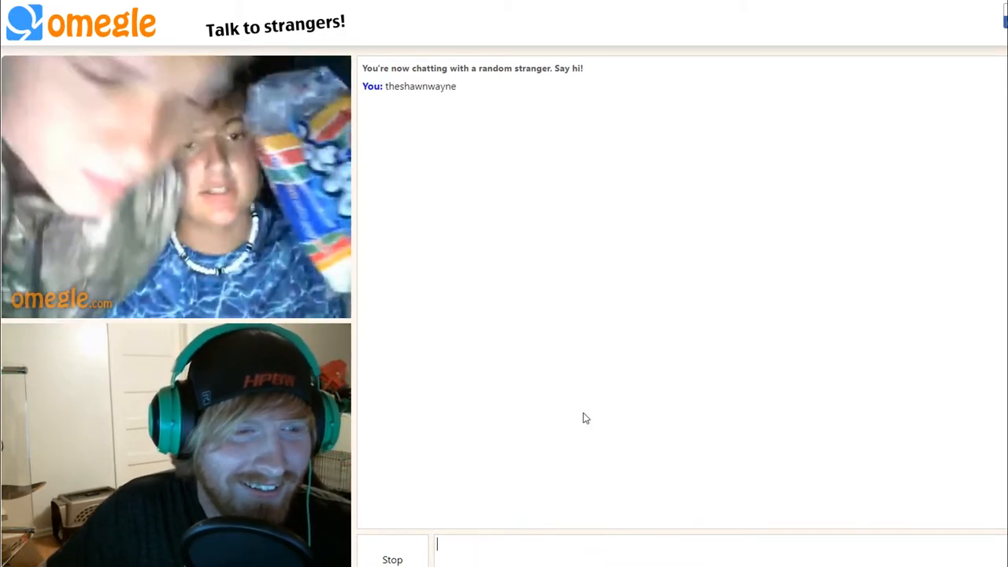
mouse_move(552, 410)
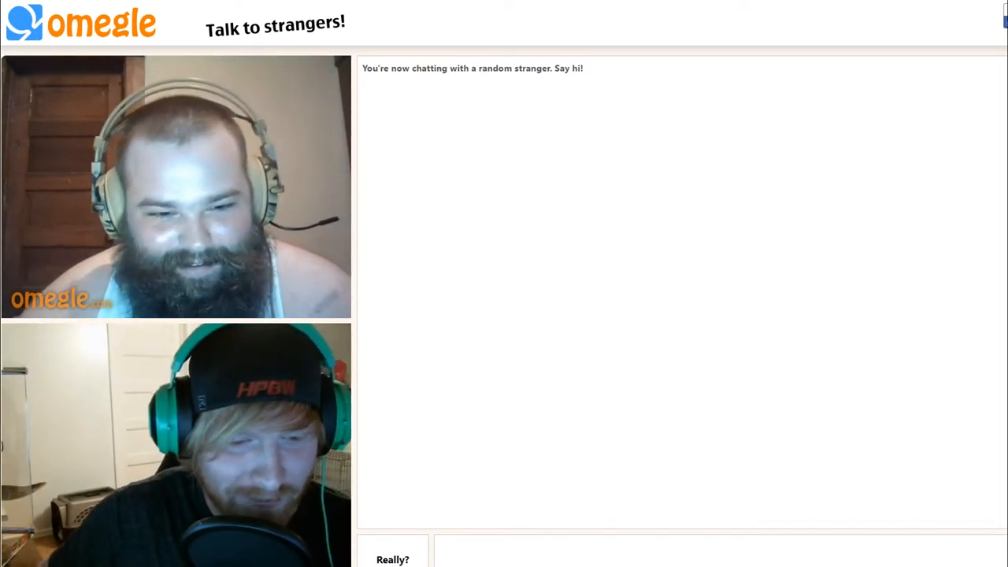
Step: Write the username 'theshawnwayne' into the chat box for the bearded stranger
text(theshawnwayne)
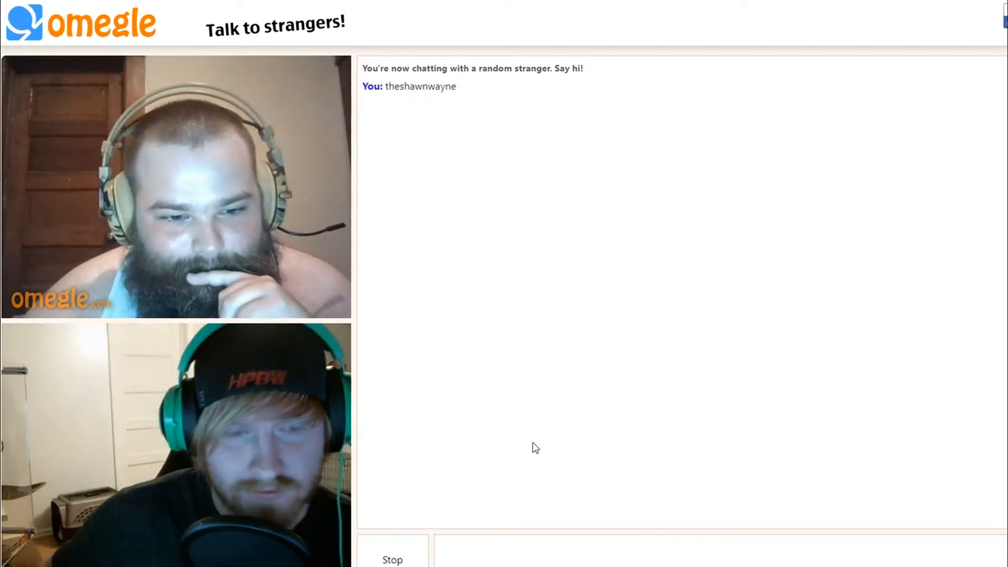
mouse_move(723, 410)
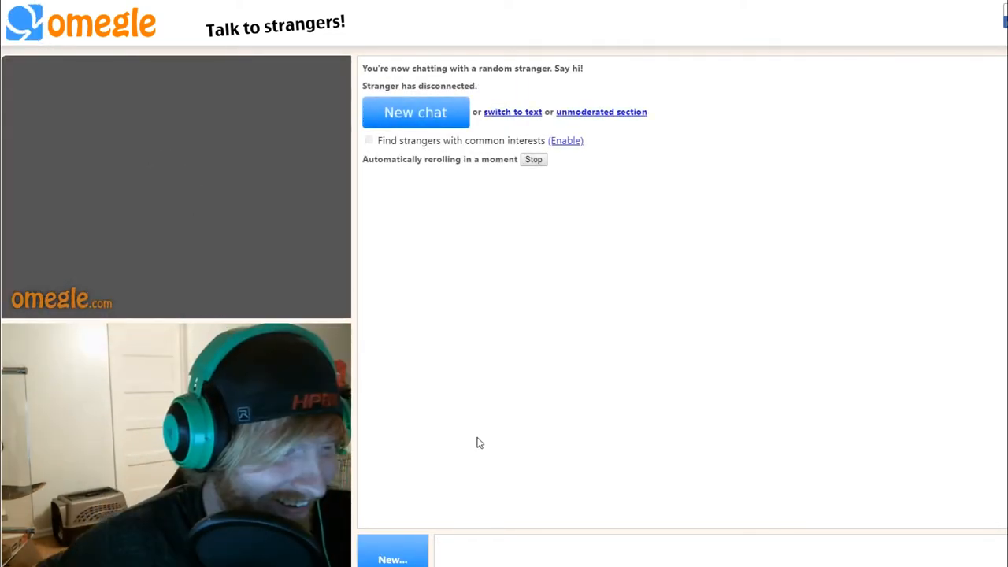
Step: Connect to another random stranger with New chat
click(416, 111)
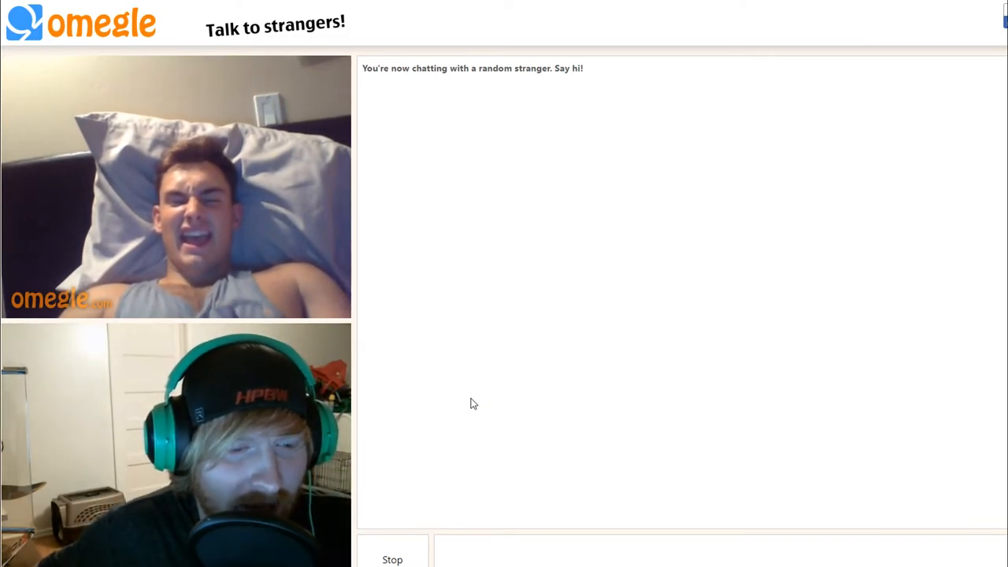
mouse_move(529, 463)
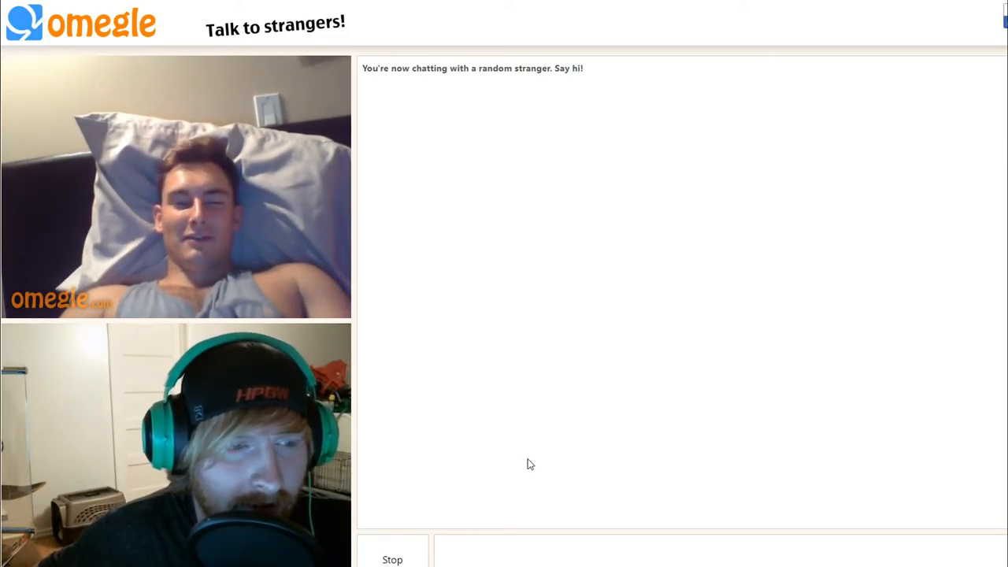
mouse_move(510, 383)
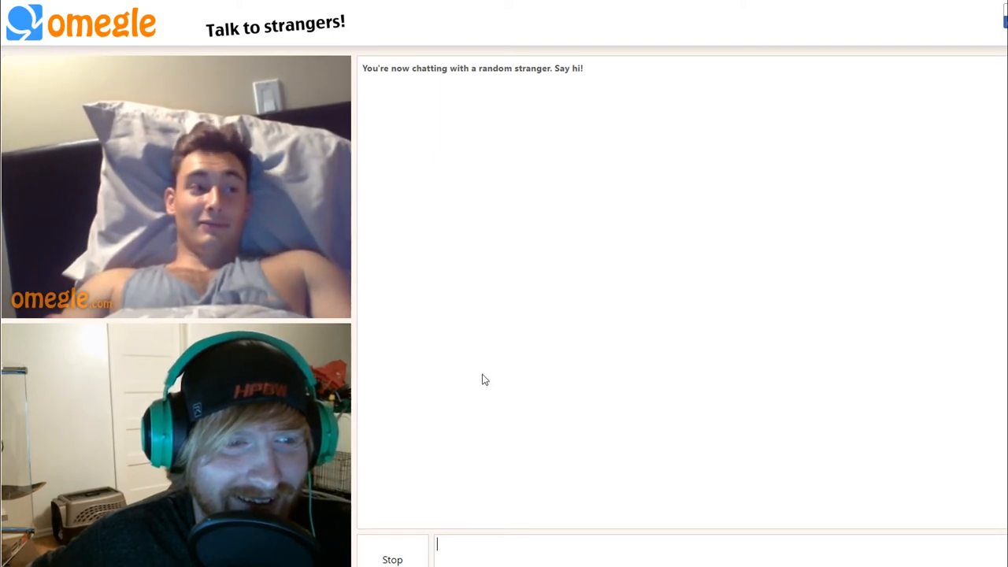
mouse_move(485, 372)
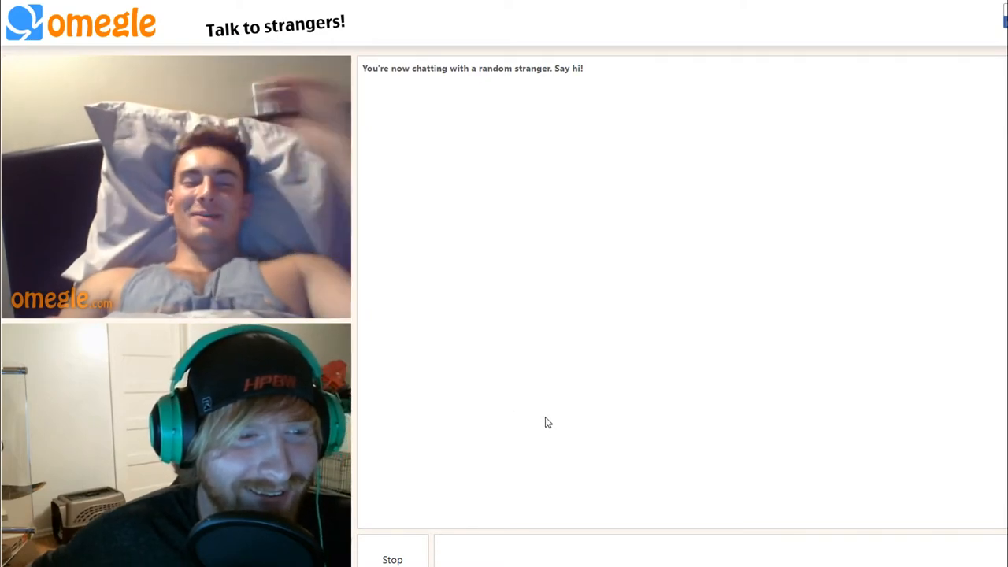
Step: Paste the copied username into the chat message box via the context menu
right_click(548, 422)
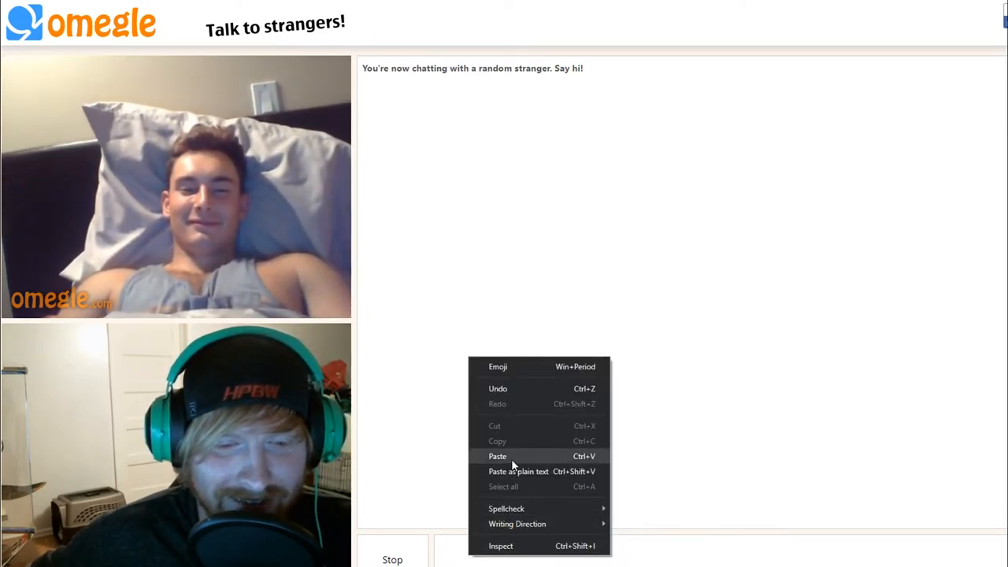
click(498, 457)
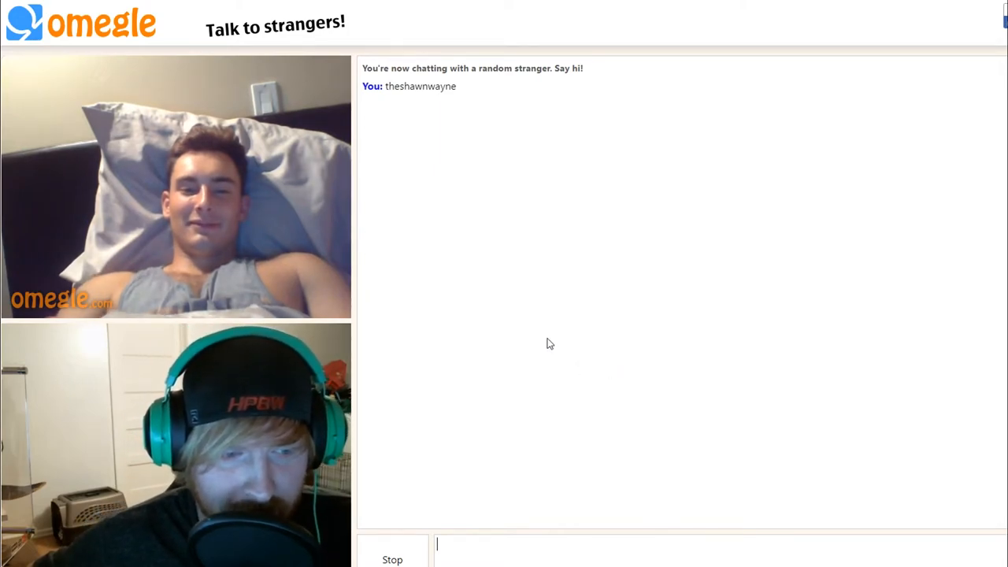
mouse_move(532, 265)
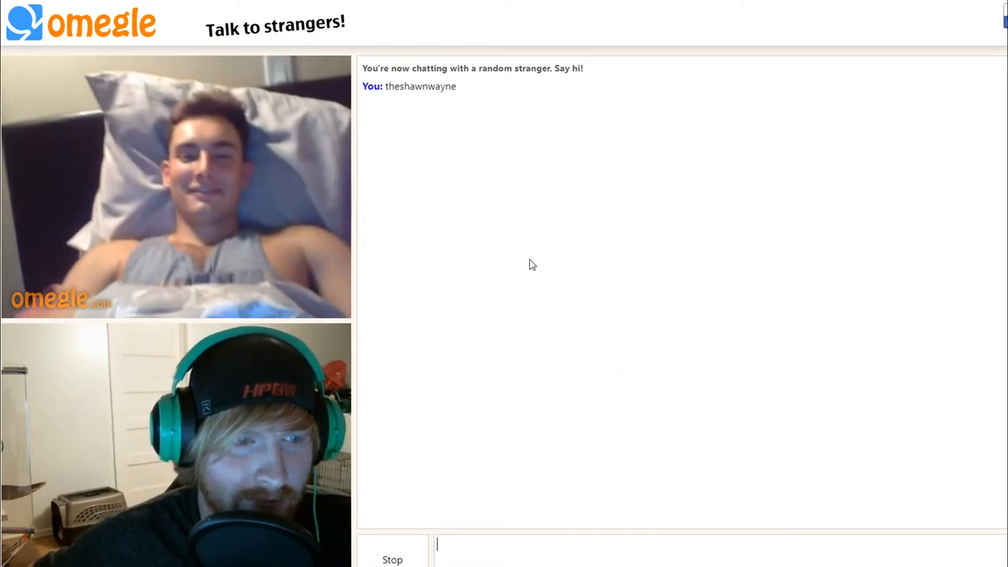
mouse_move(507, 342)
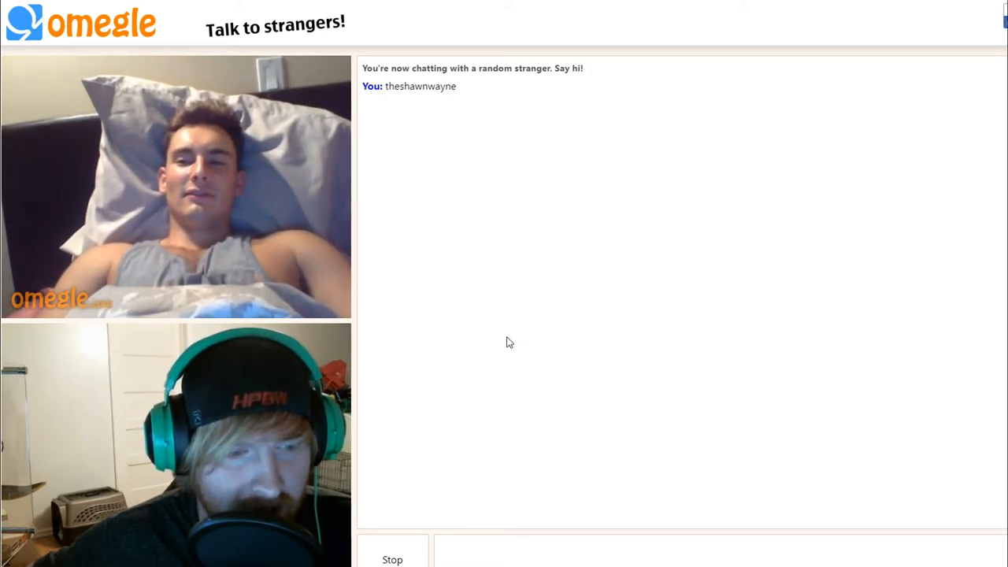
mouse_move(580, 340)
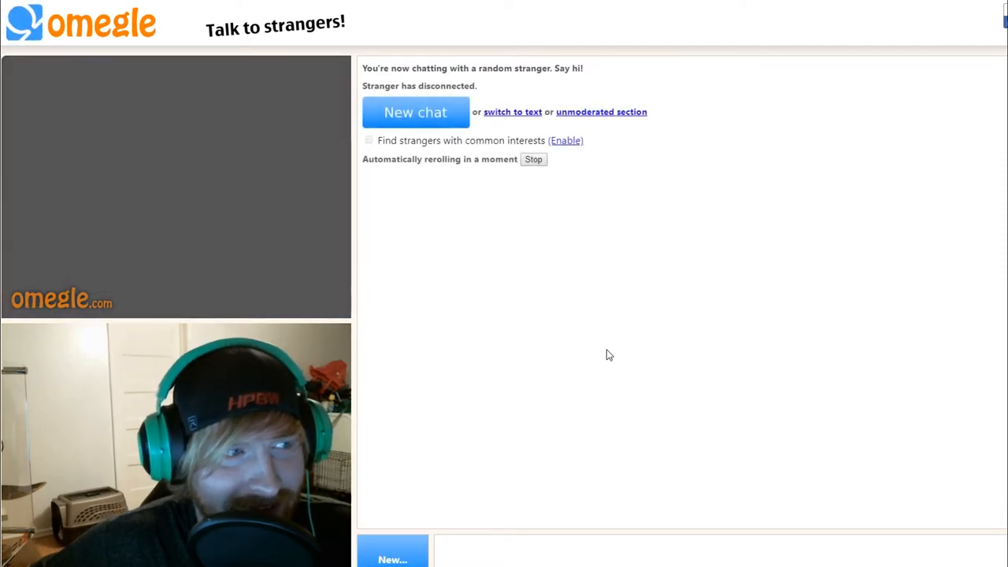
click(416, 112)
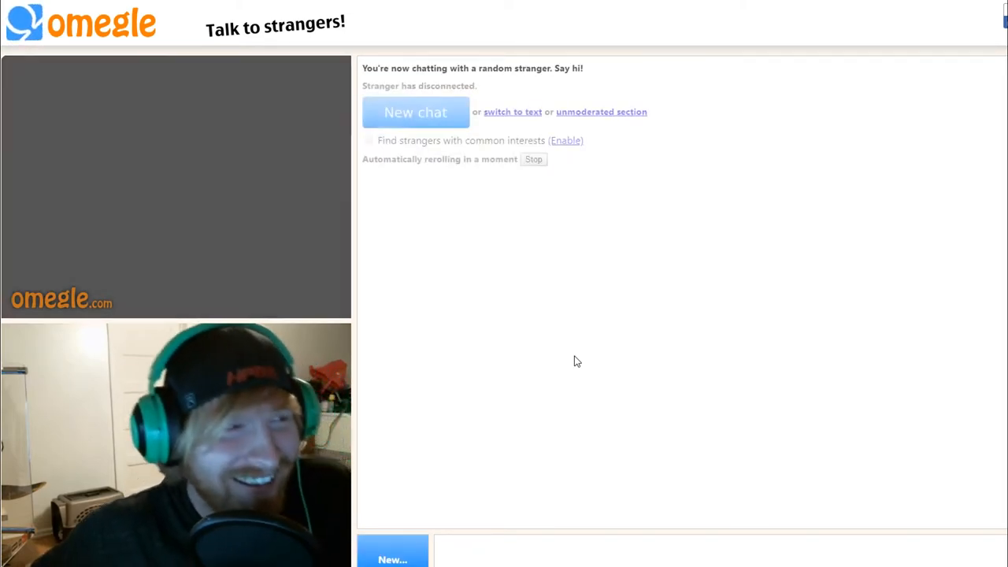
click(416, 112)
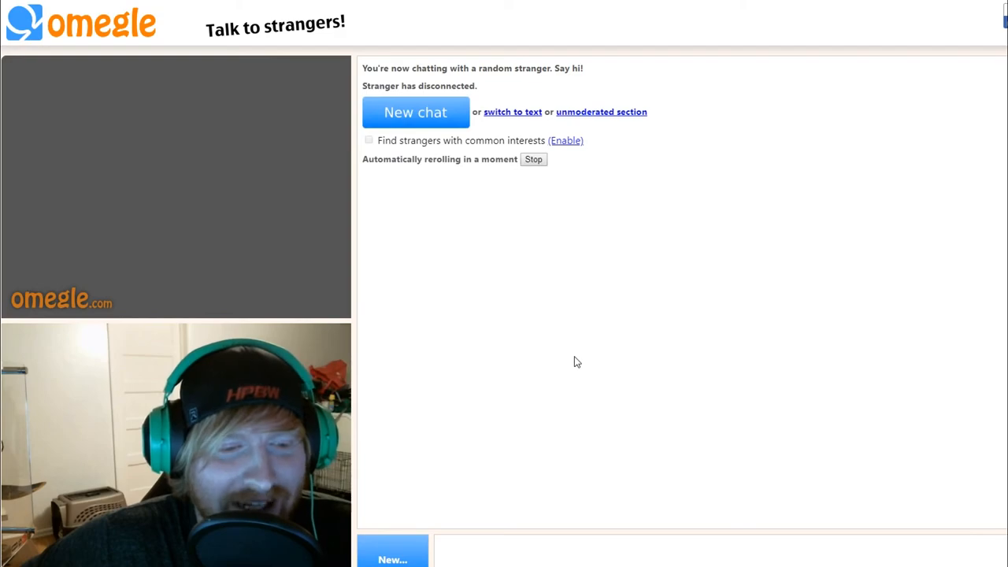
Step: Start a new chat and bring up the context menu on the message box
click(416, 112)
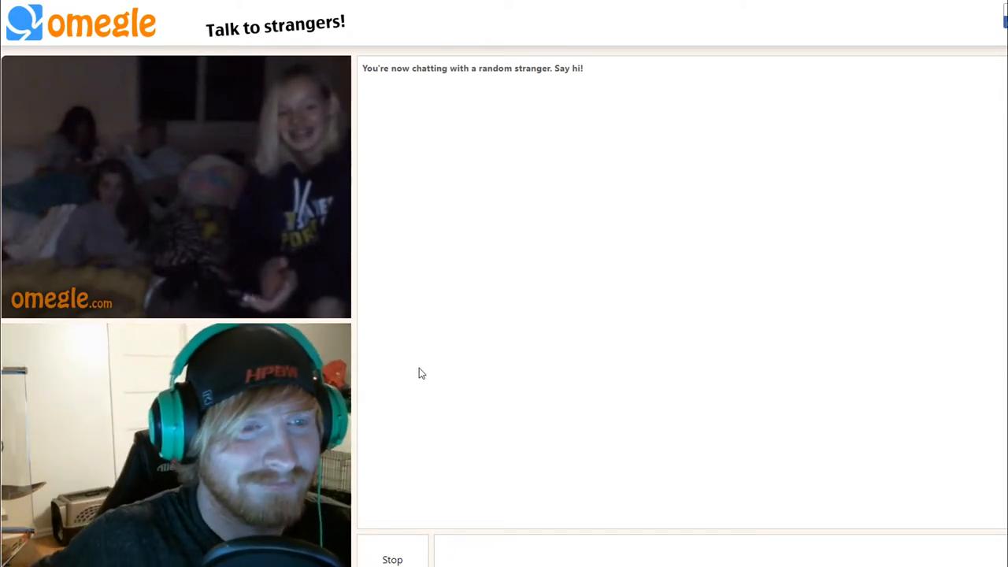
mouse_move(447, 438)
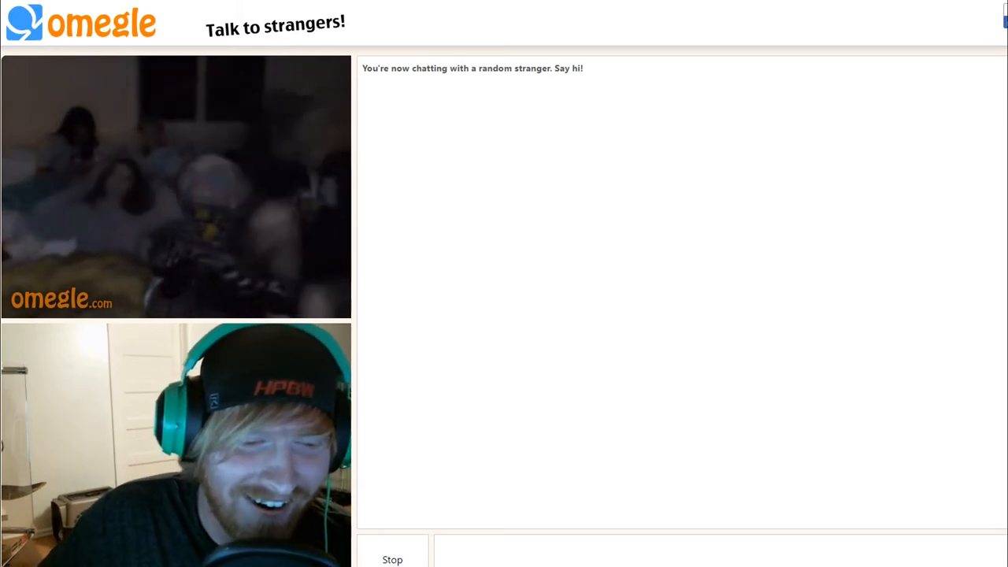
right_click(442, 548)
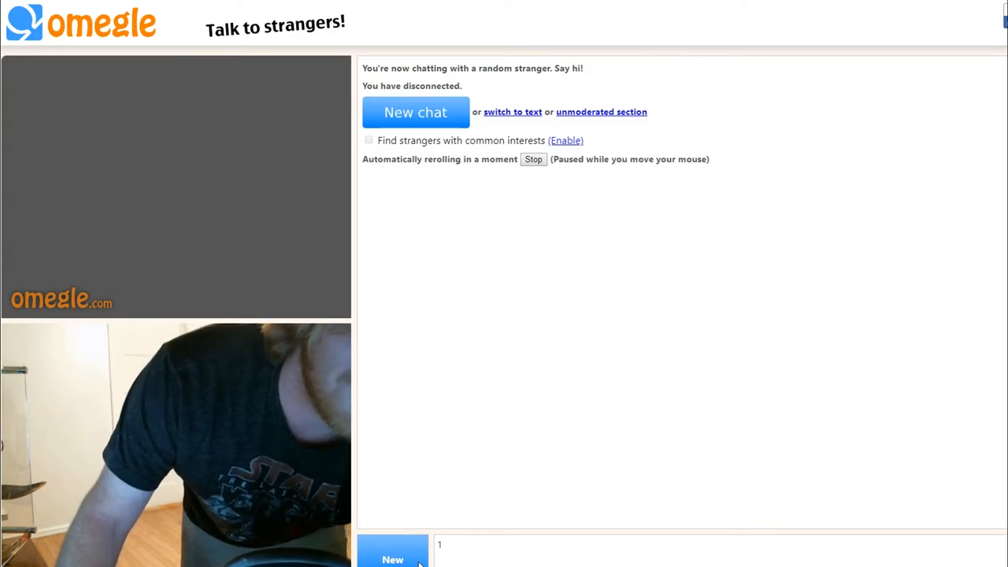
mouse_move(581, 177)
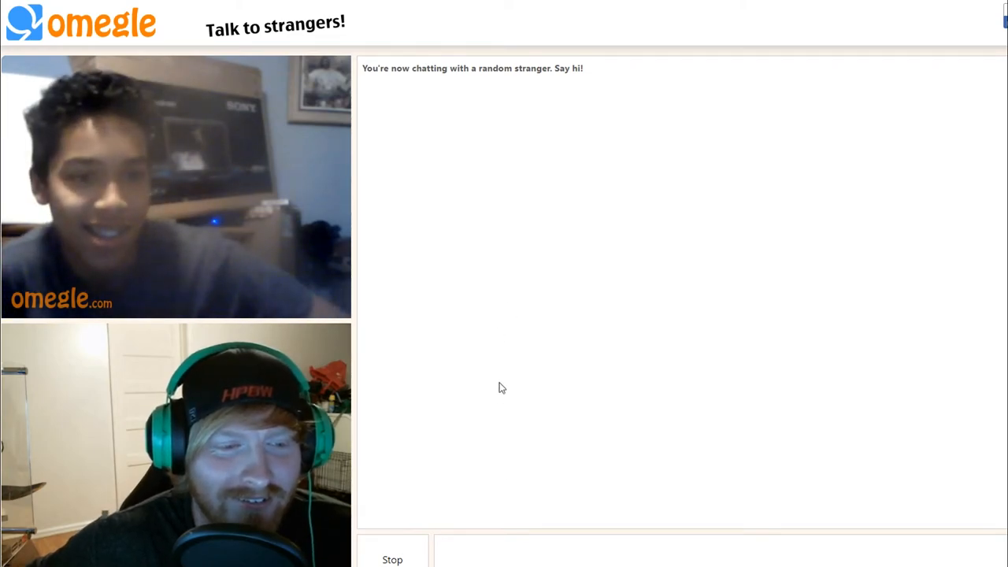
mouse_move(496, 375)
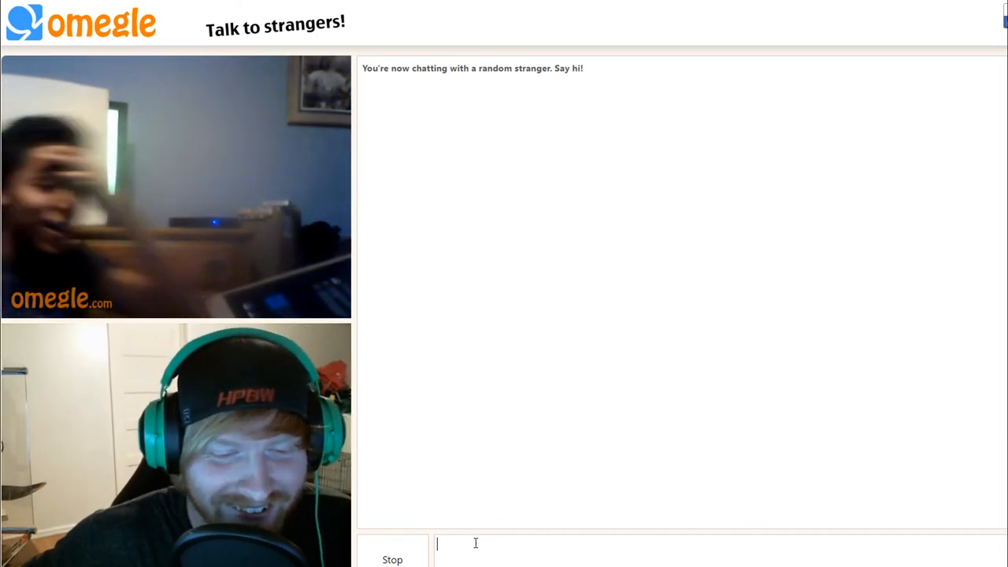
Step: Write 'theshawnwayne' in the chat, then connect to a new stranger after the disconnect
text(theshawnwayne)
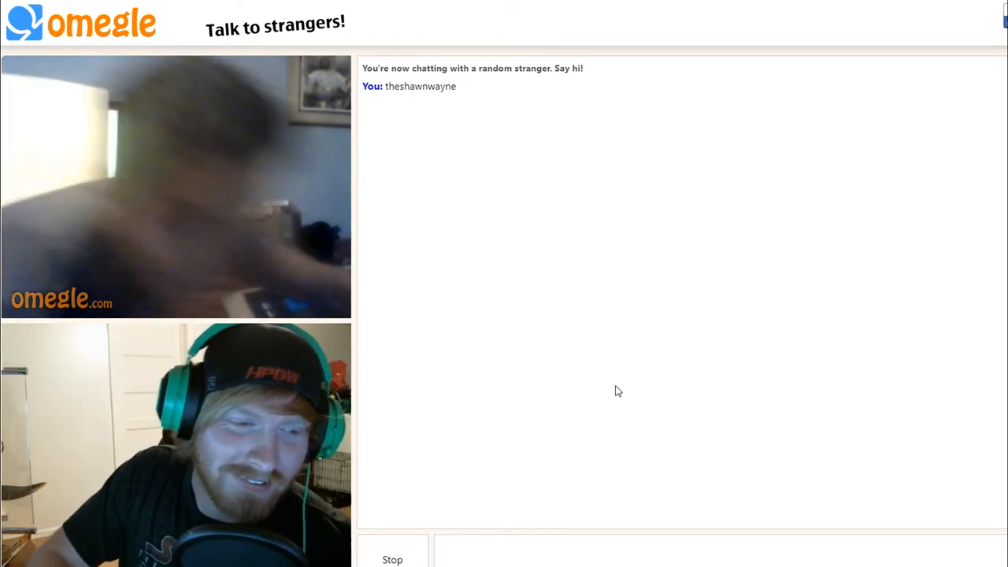
mouse_move(605, 384)
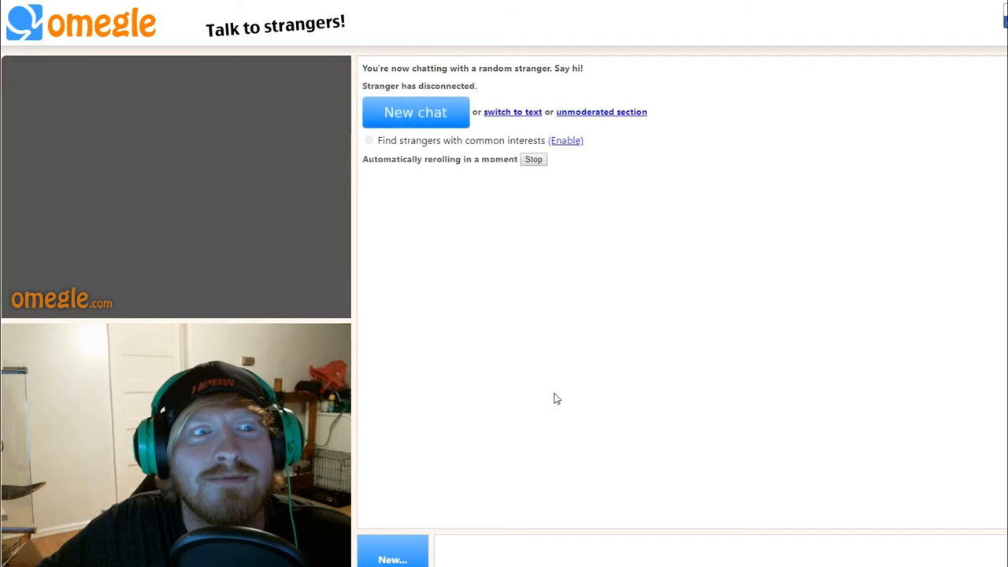
click(416, 111)
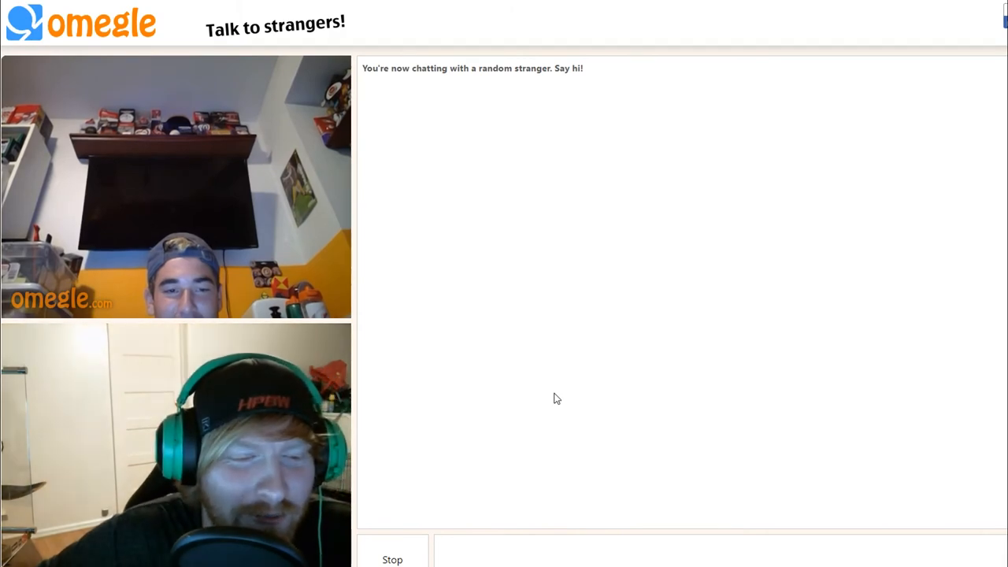
mouse_move(388, 463)
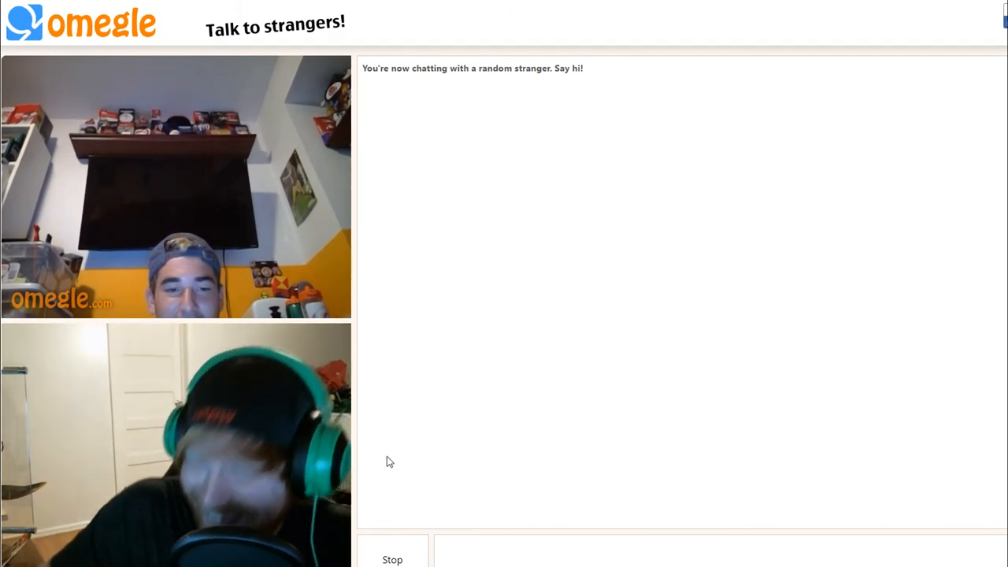
Step: Write 'theshawnwayne' into the message box for the stranger in the shelf room
click(551, 548)
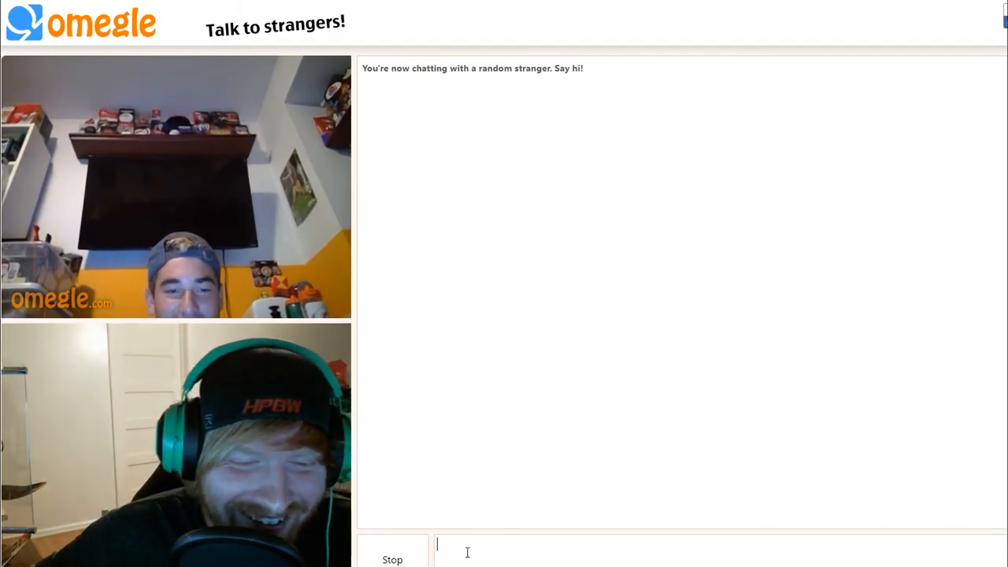
text(theshawnwayne)
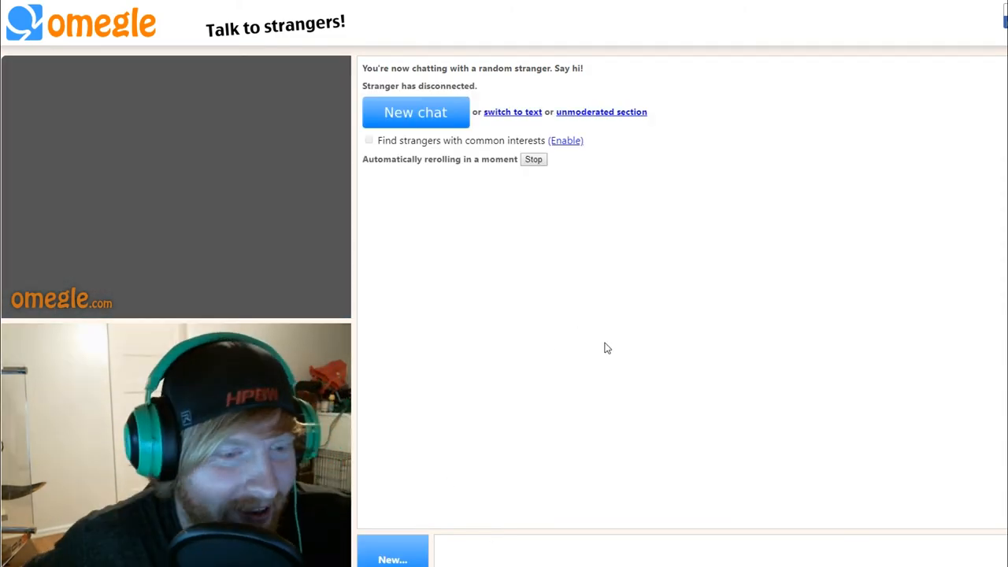
click(416, 112)
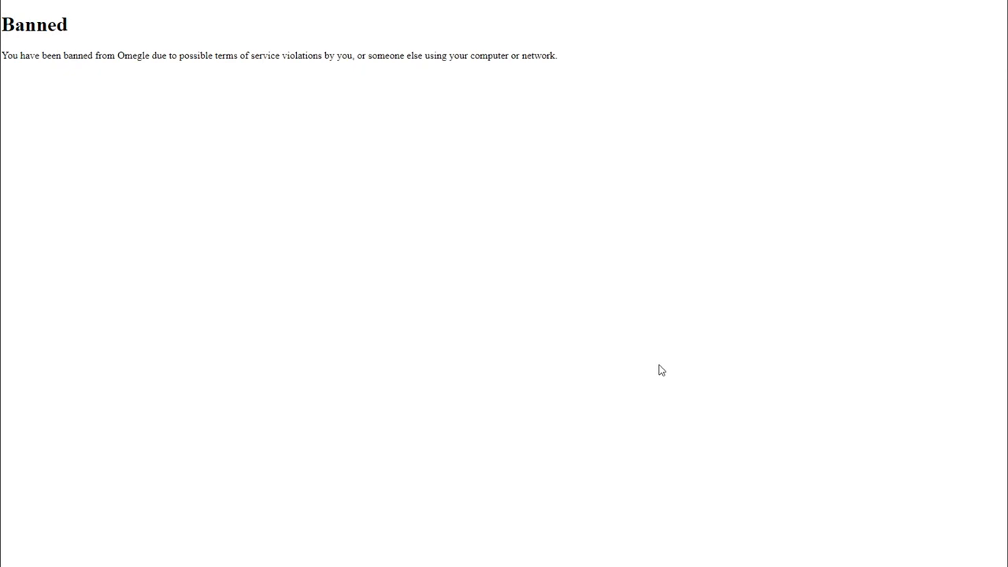
mouse_move(516, 498)
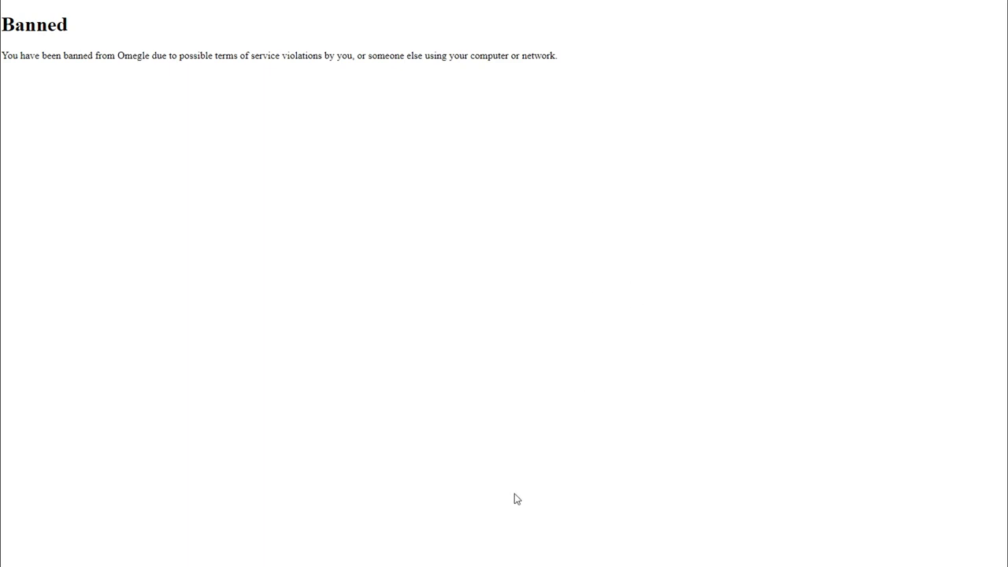
mouse_move(156, 170)
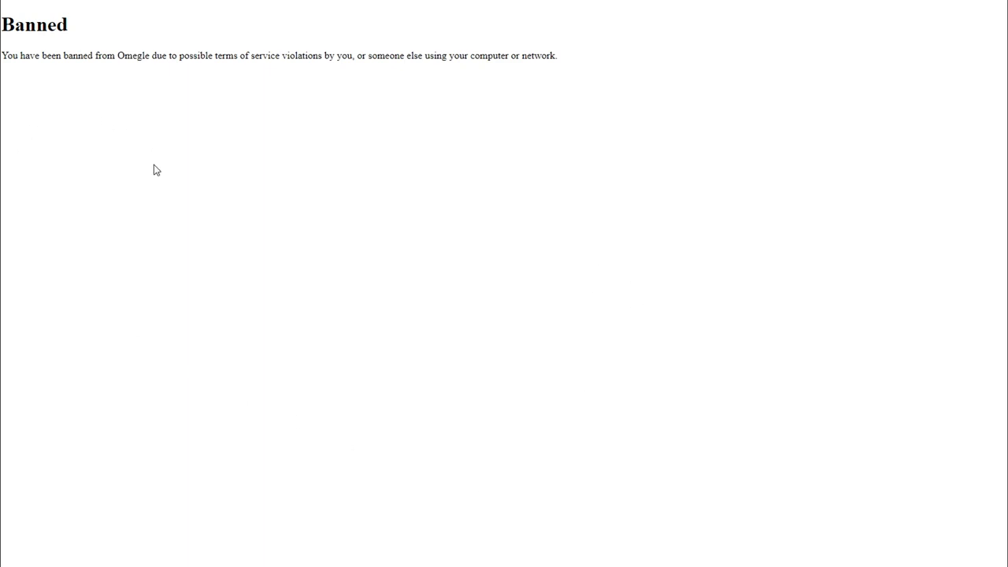
mouse_move(63, 60)
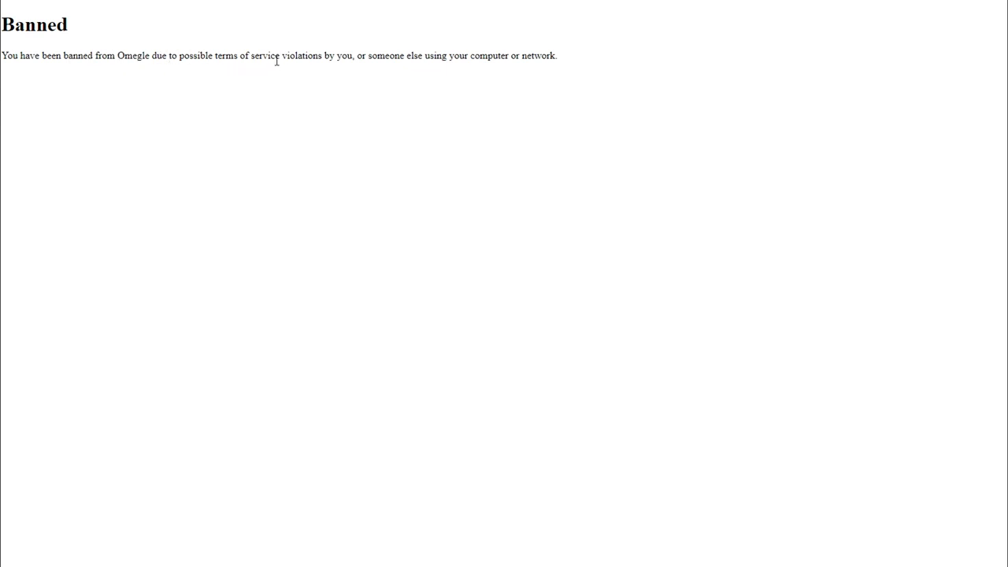
mouse_move(382, 55)
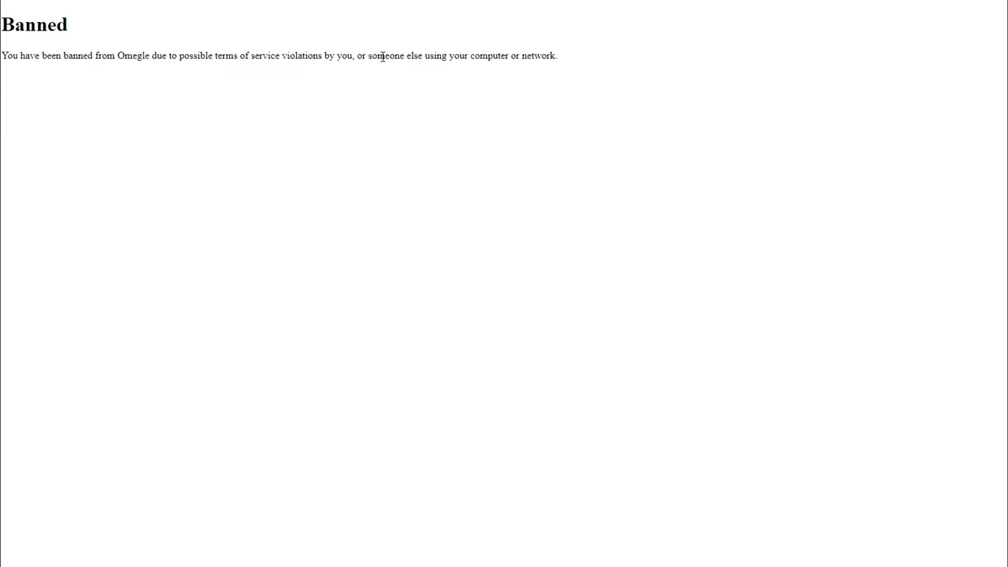
mouse_move(399, 325)
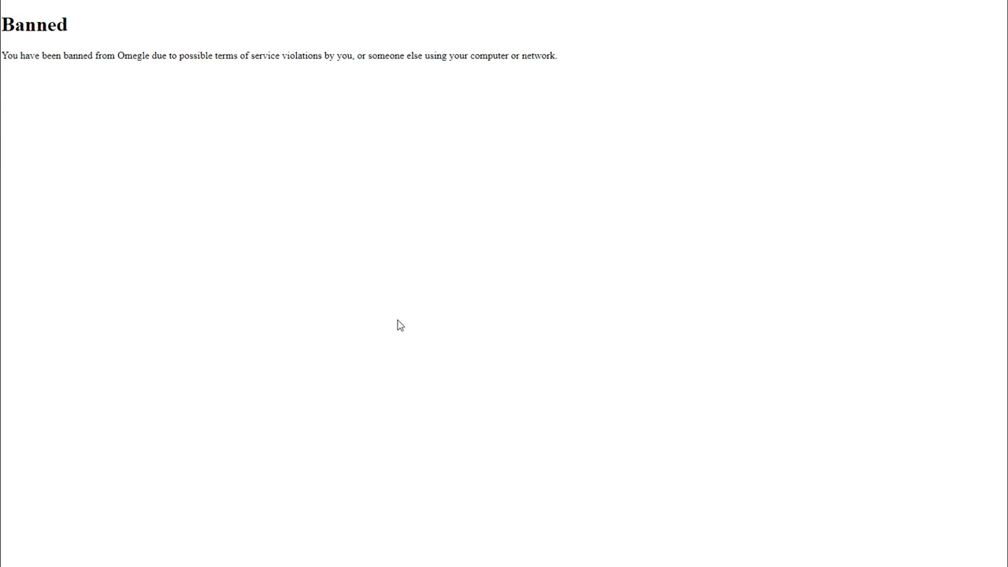
mouse_move(432, 375)
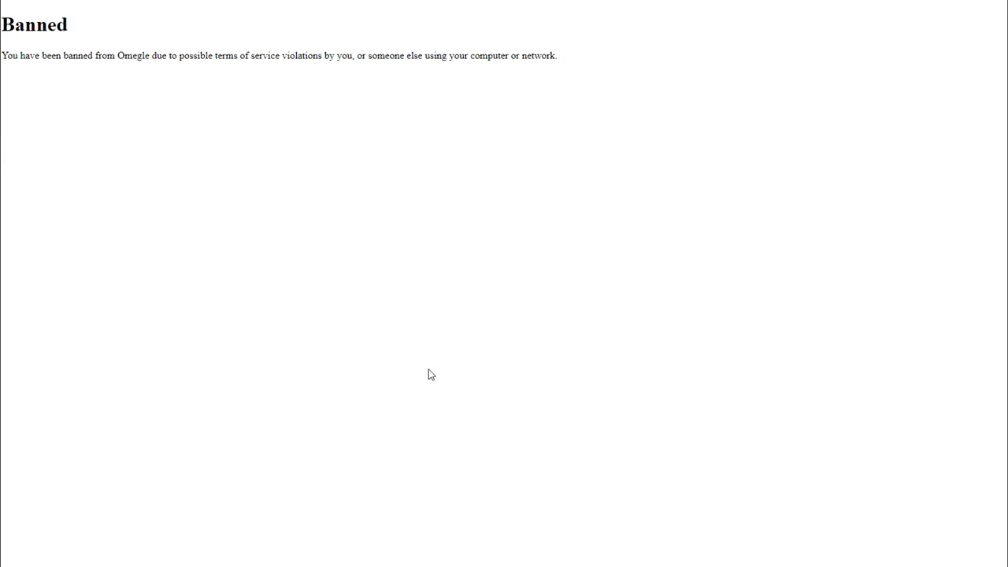
mouse_move(35, 89)
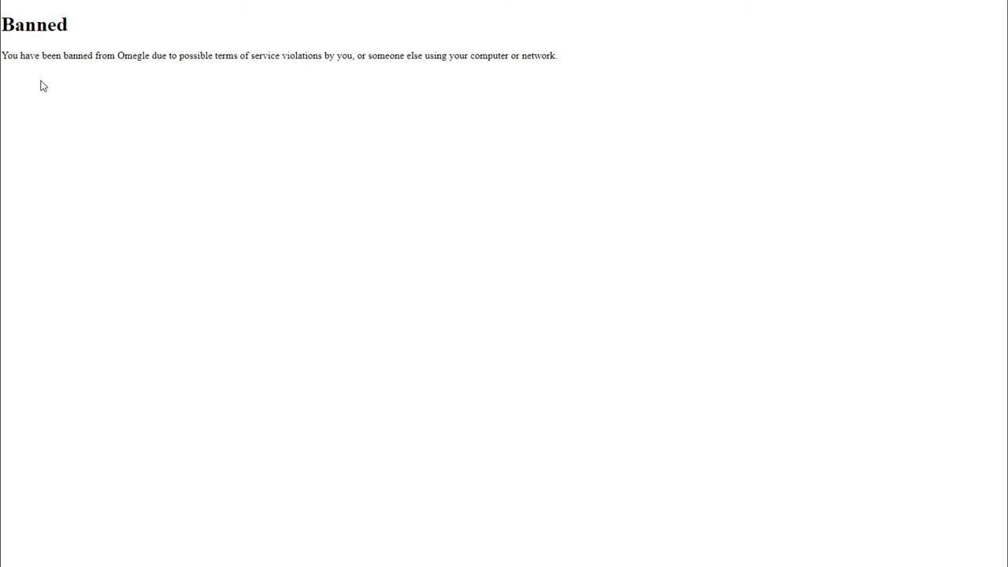
mouse_move(214, 72)
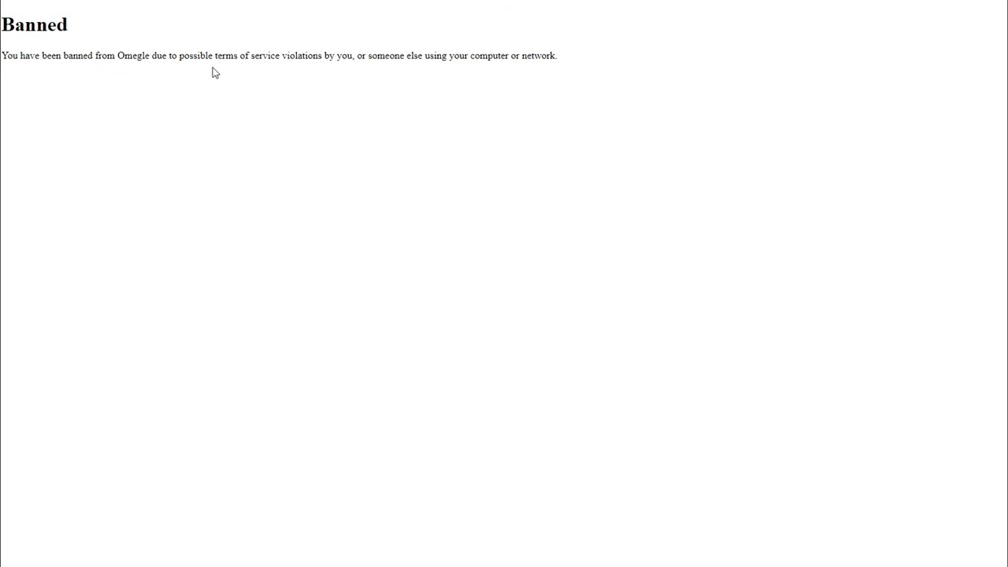
mouse_move(354, 67)
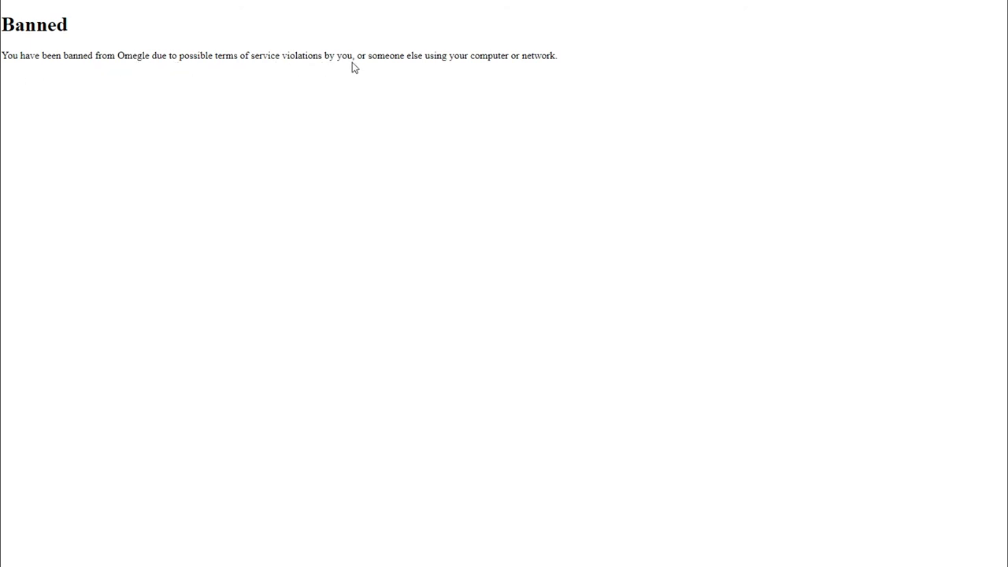
mouse_move(539, 71)
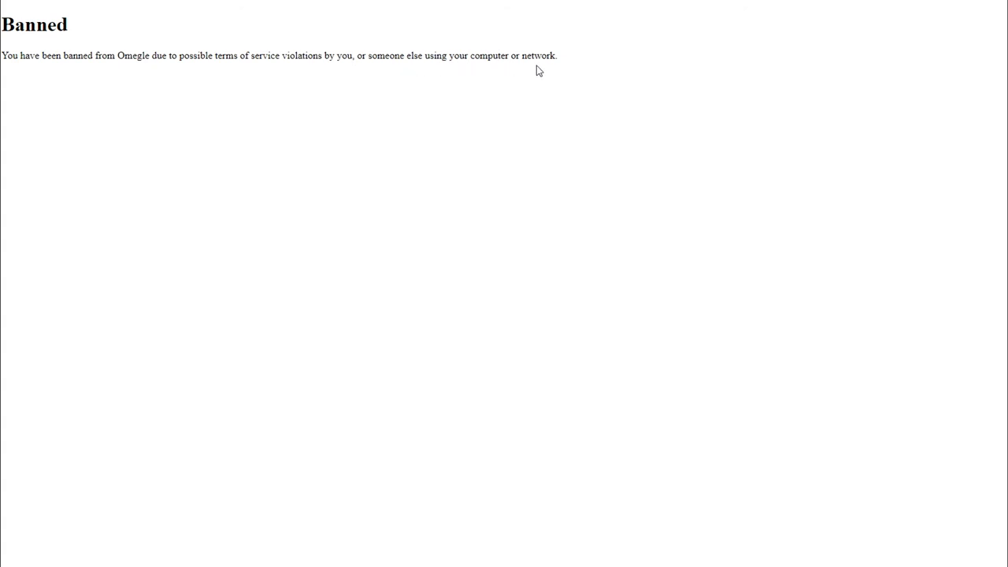
mouse_move(646, 426)
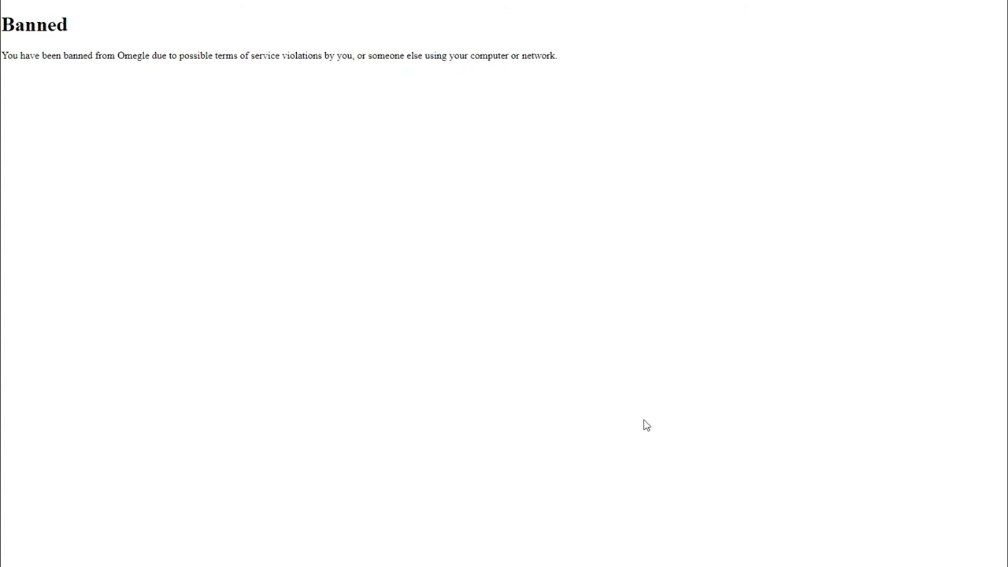
mouse_move(646, 425)
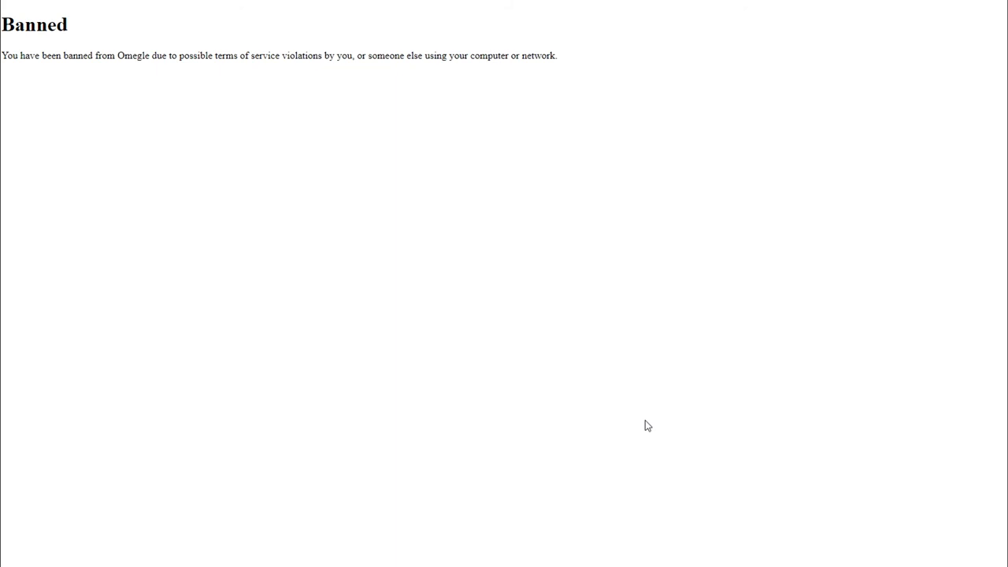
mouse_move(617, 419)
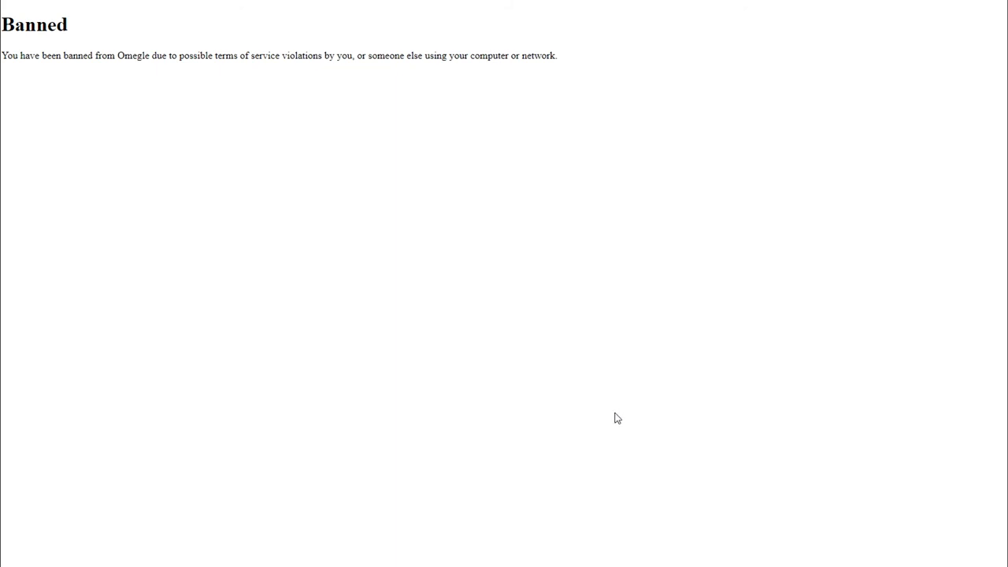
mouse_move(466, 411)
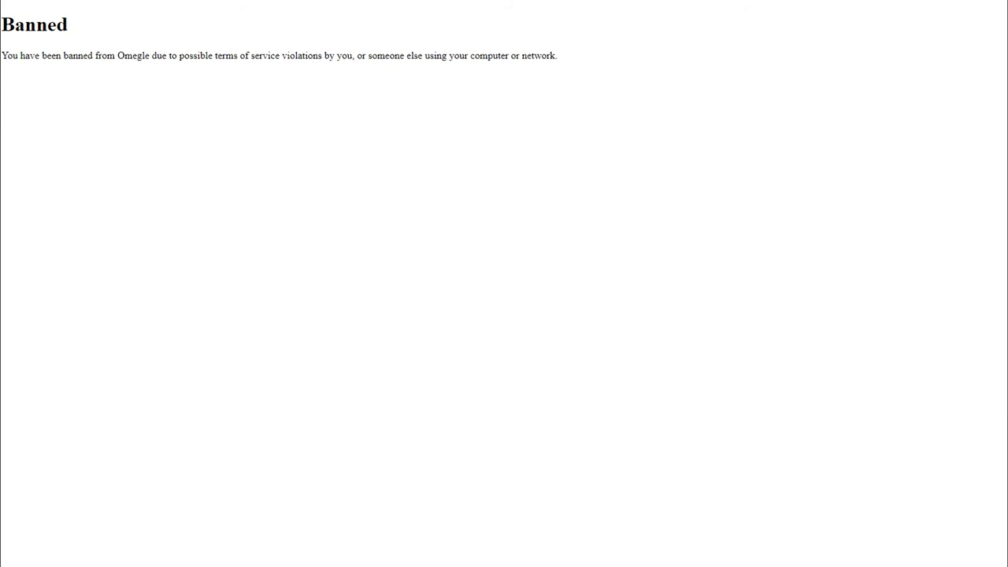
mouse_move(402, 444)
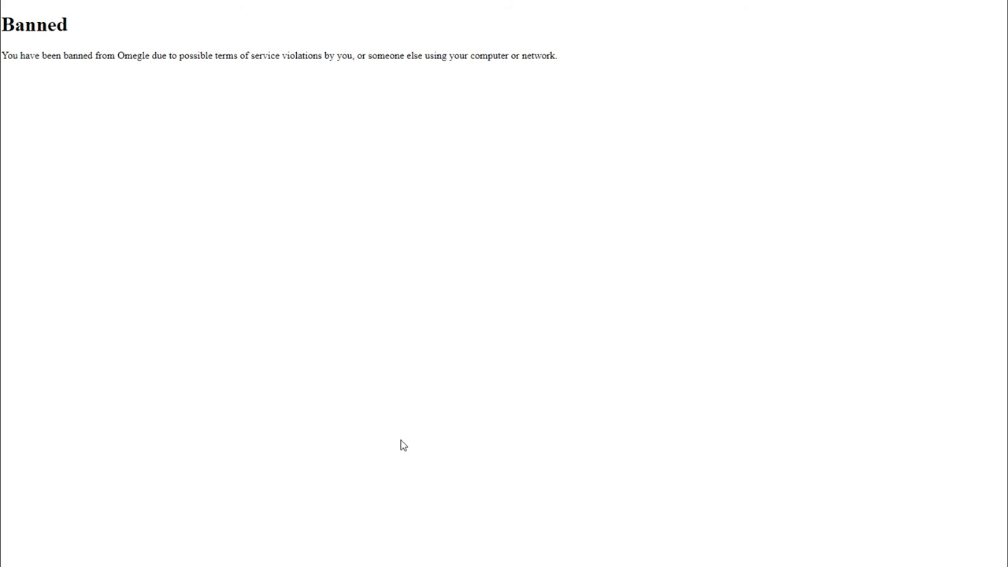
mouse_move(441, 427)
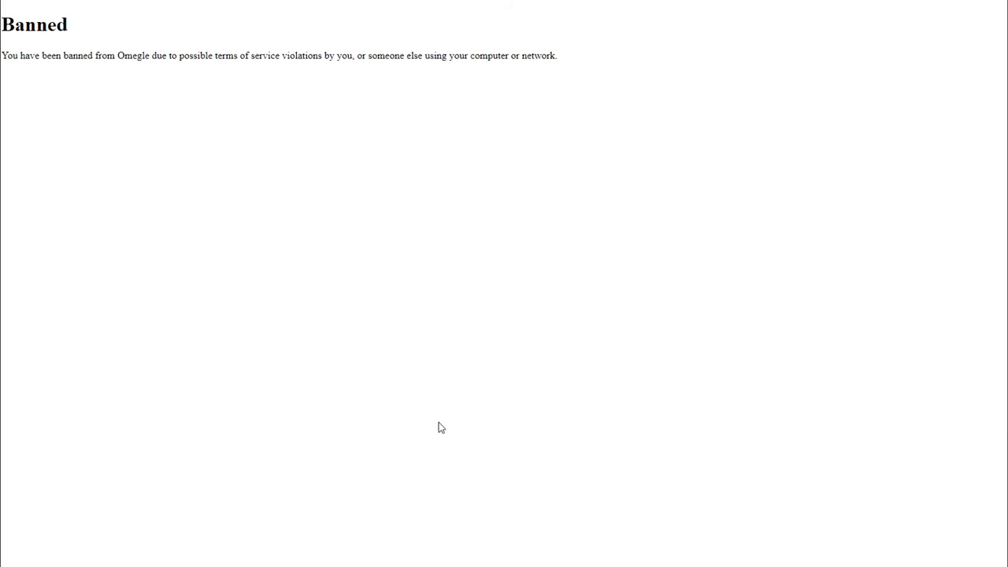
mouse_move(460, 413)
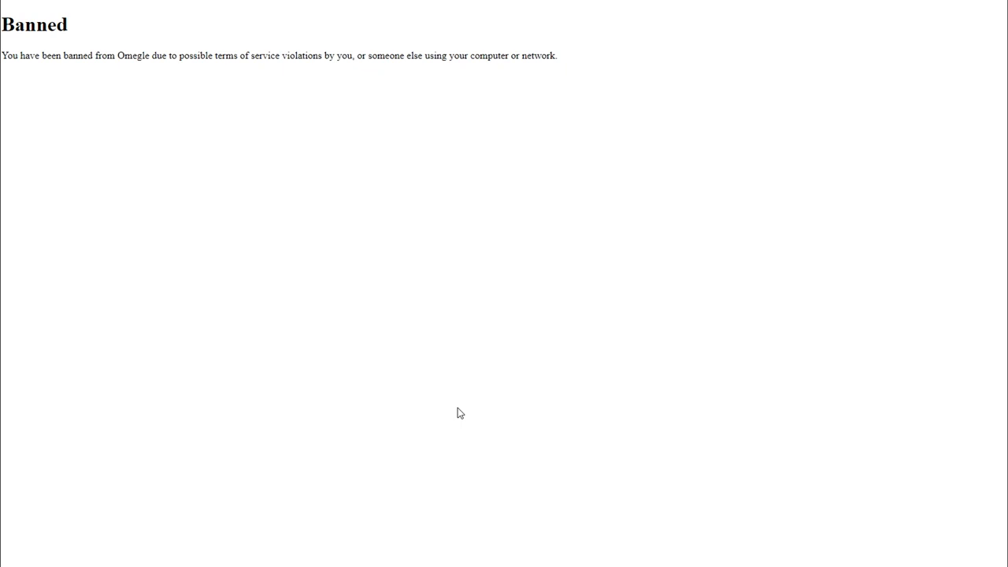
mouse_move(486, 416)
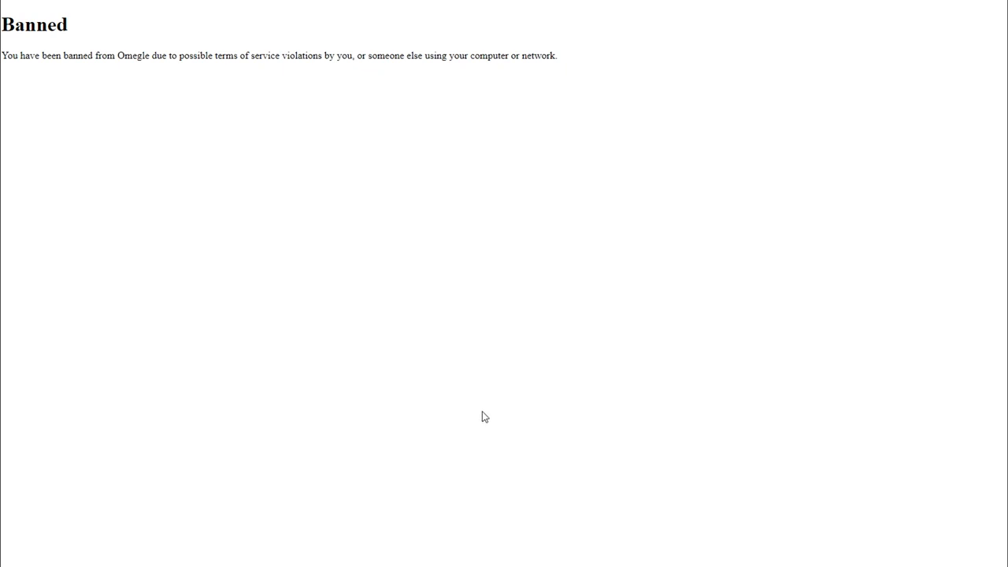
mouse_move(489, 416)
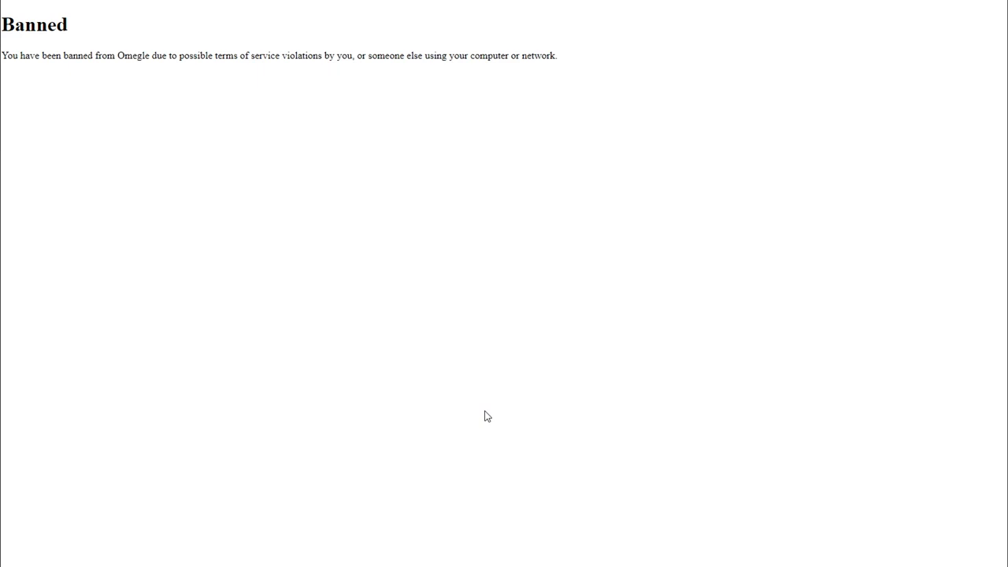
mouse_move(542, 457)
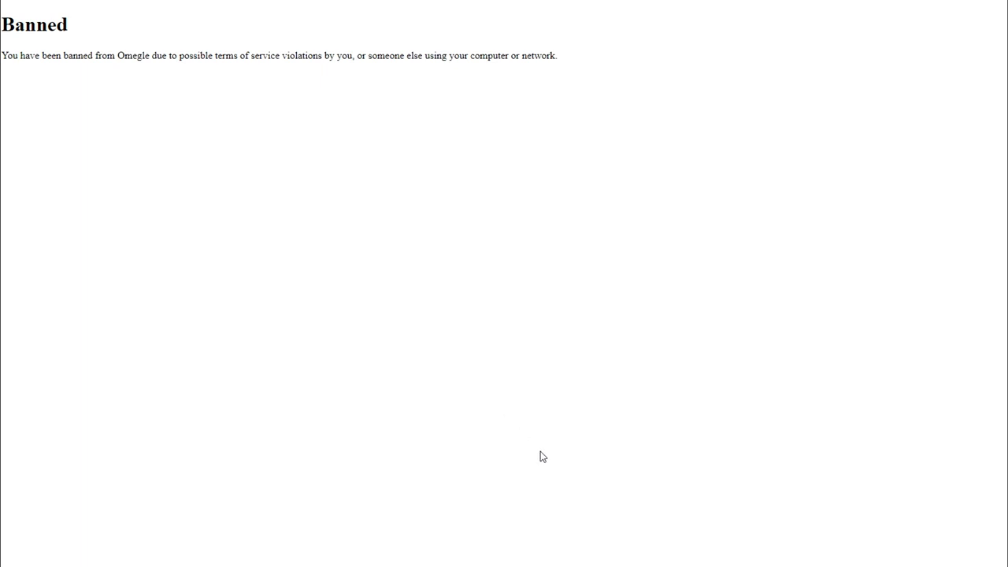
mouse_move(551, 410)
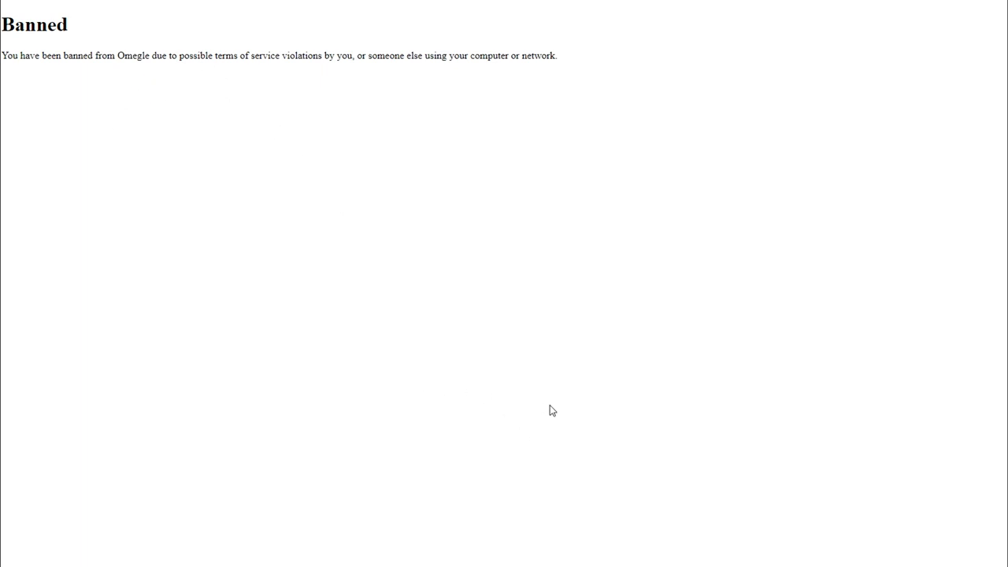
mouse_move(224, 378)
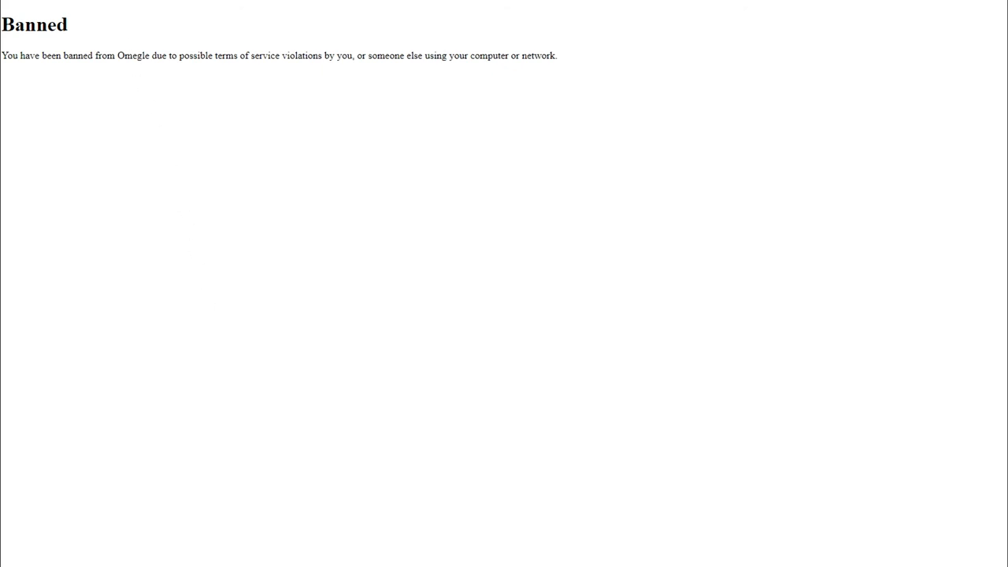
mouse_move(135, 234)
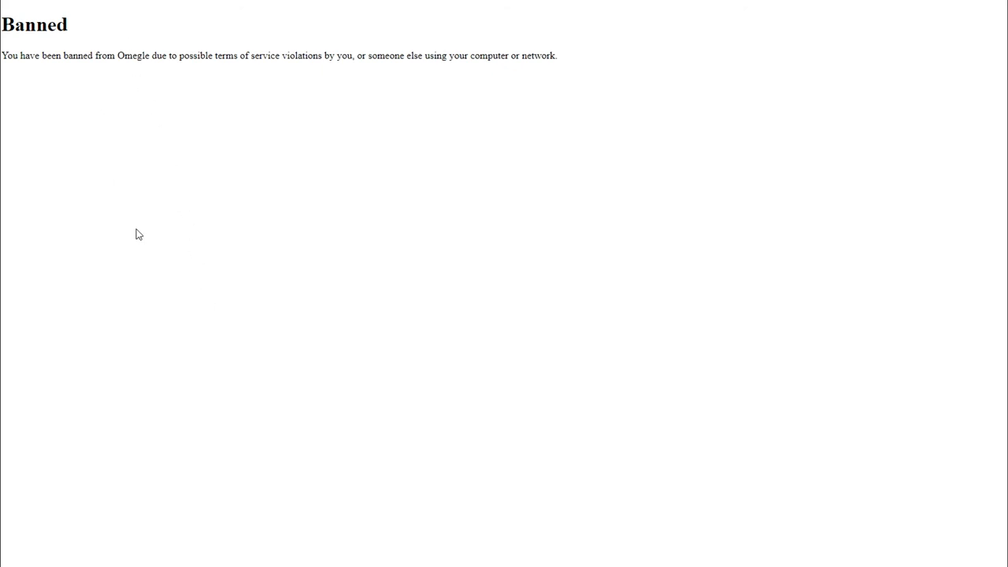
mouse_move(382, 400)
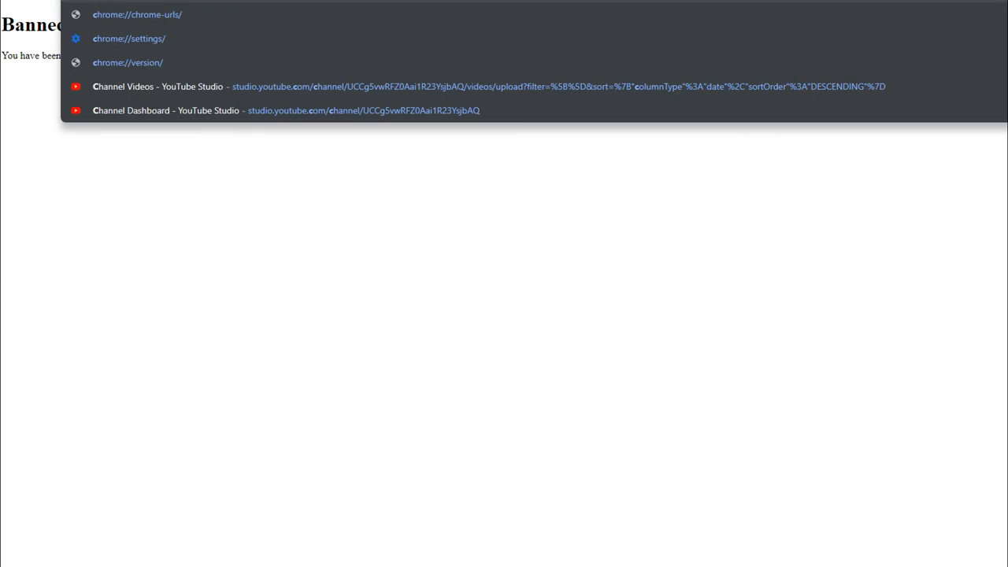
text(chattanooga)
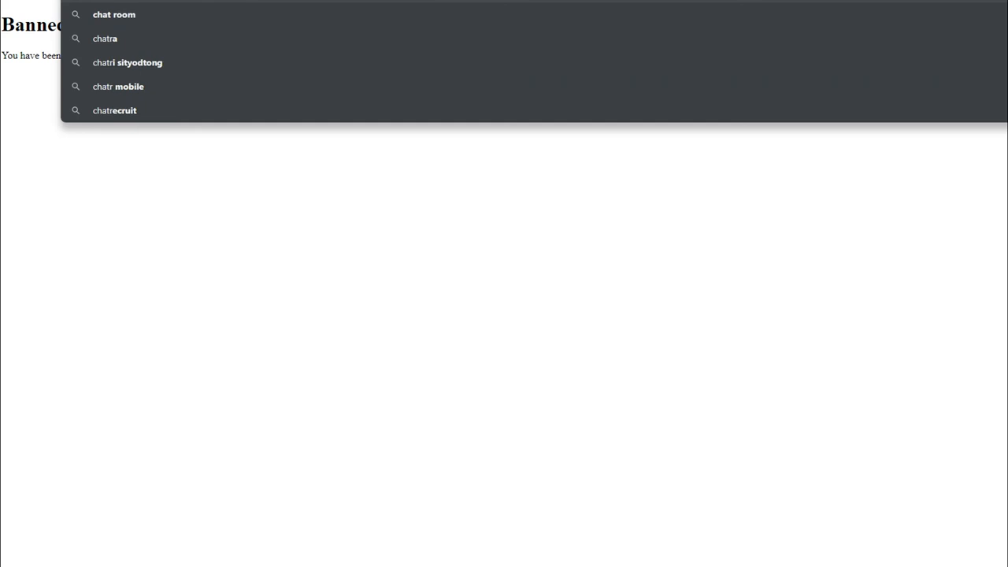
text(o)
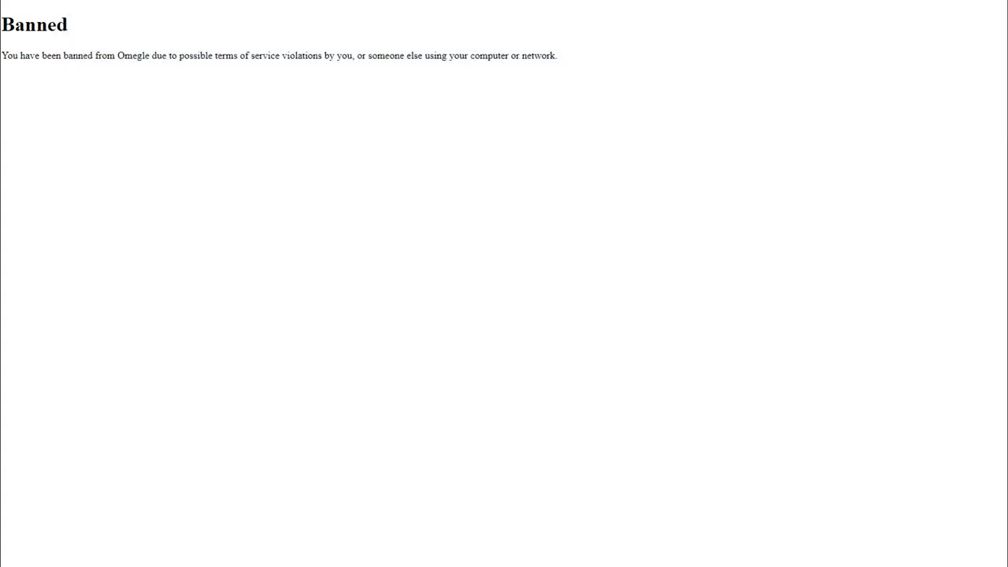
mouse_move(353, 238)
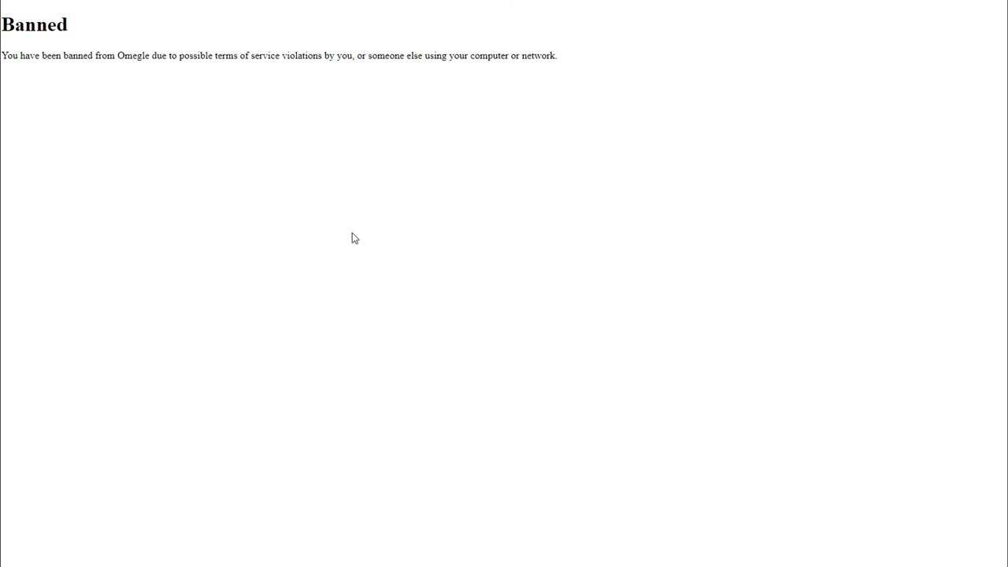
mouse_move(386, 284)
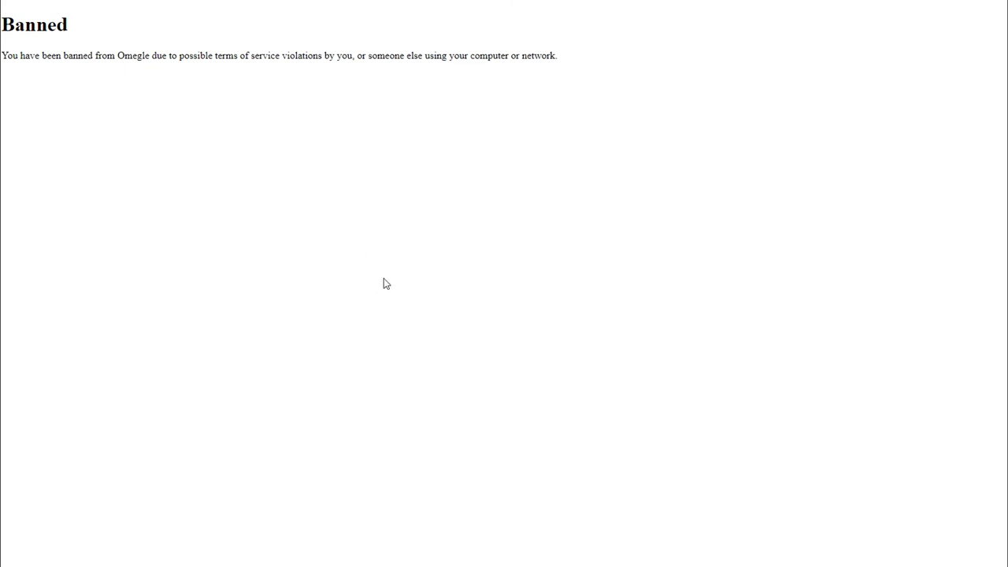
mouse_move(559, 233)
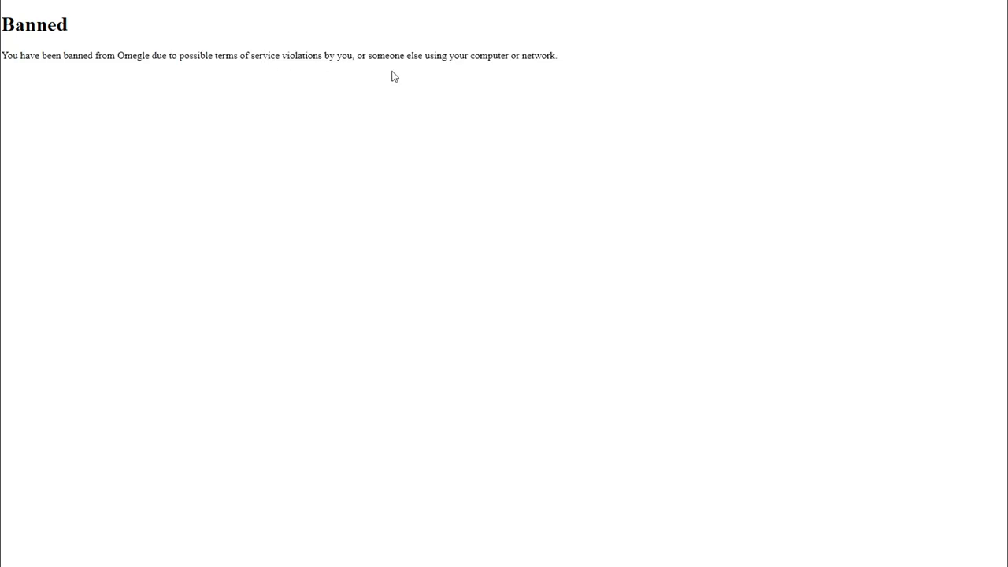
mouse_move(558, 66)
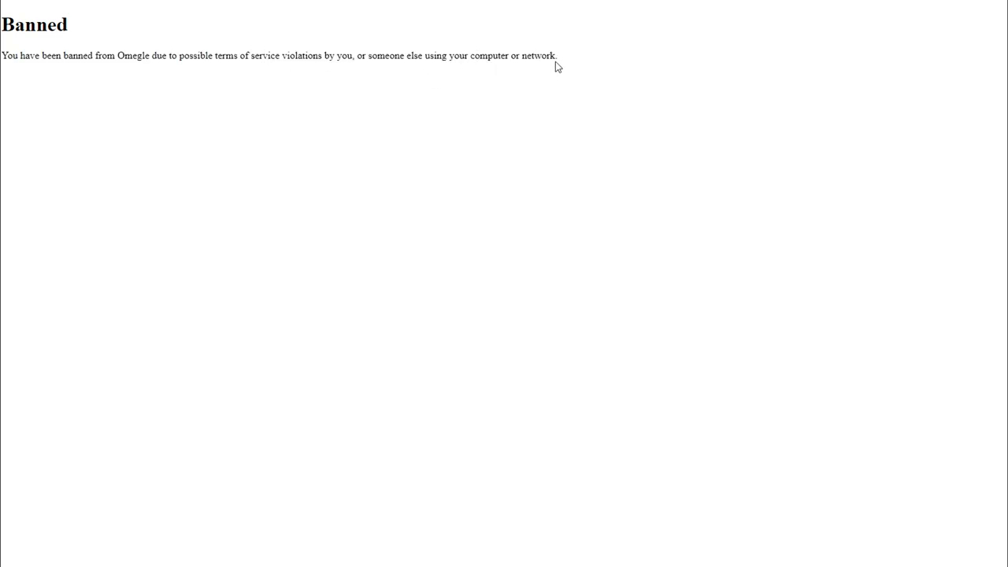
mouse_move(195, 227)
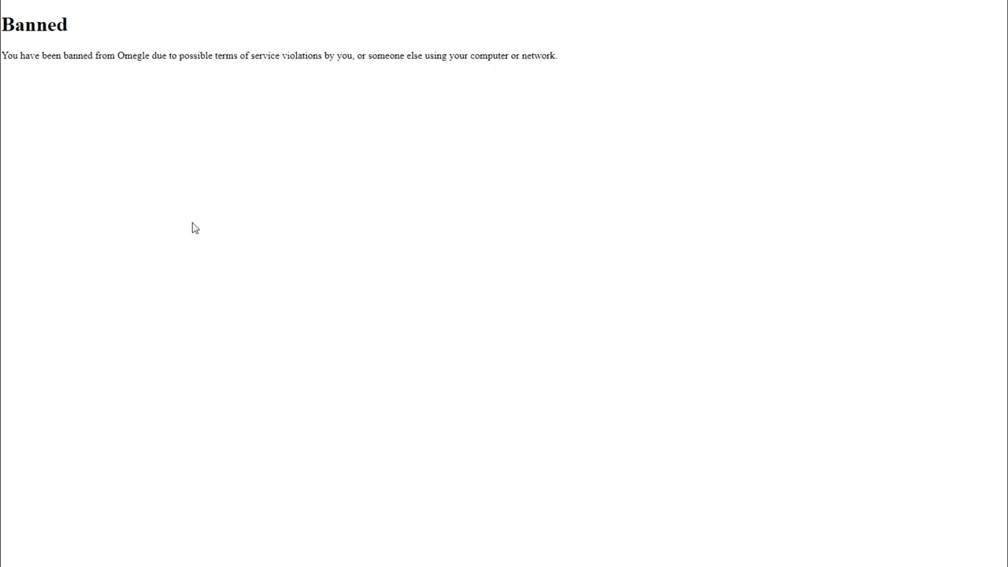
mouse_move(221, 227)
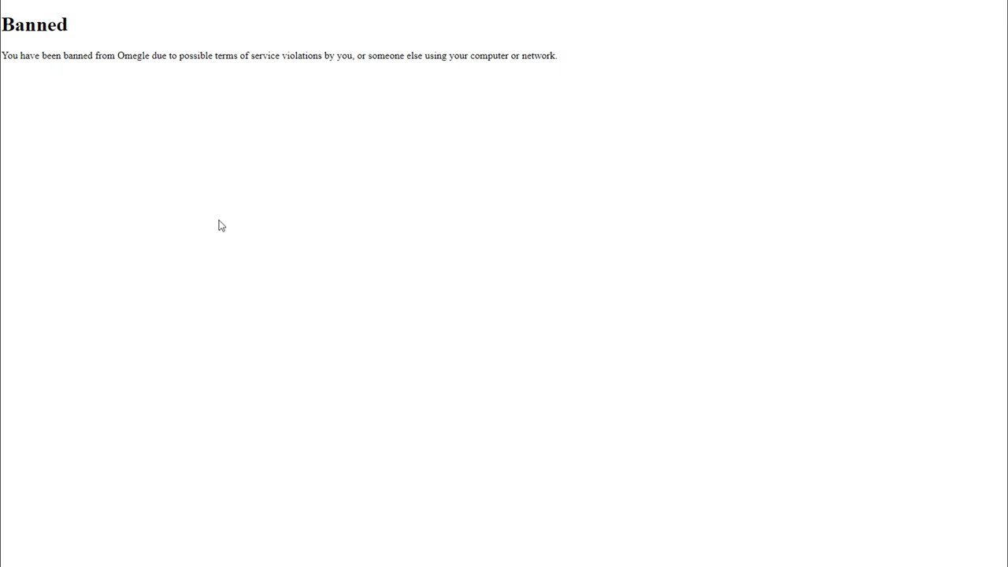
mouse_move(227, 250)
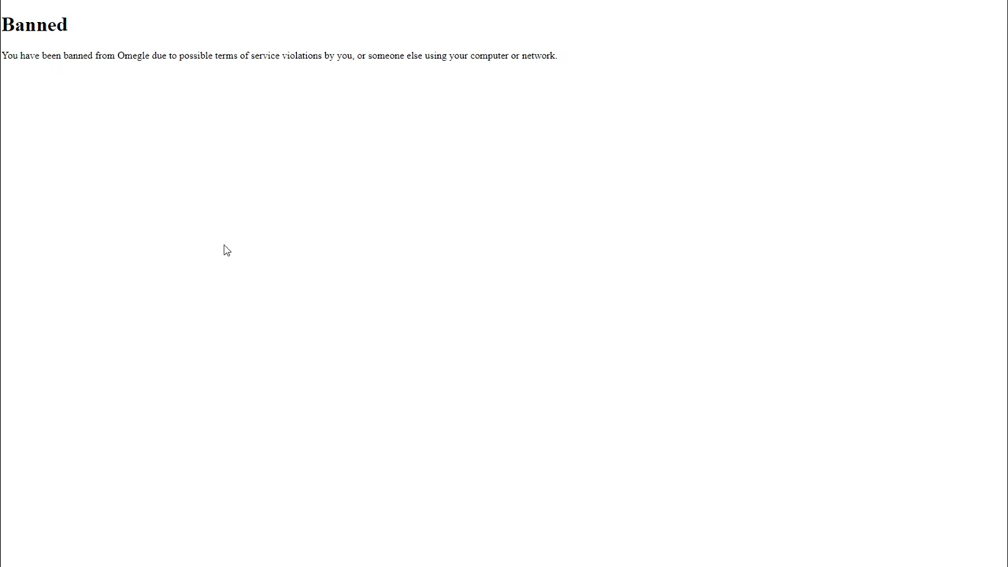
mouse_move(292, 167)
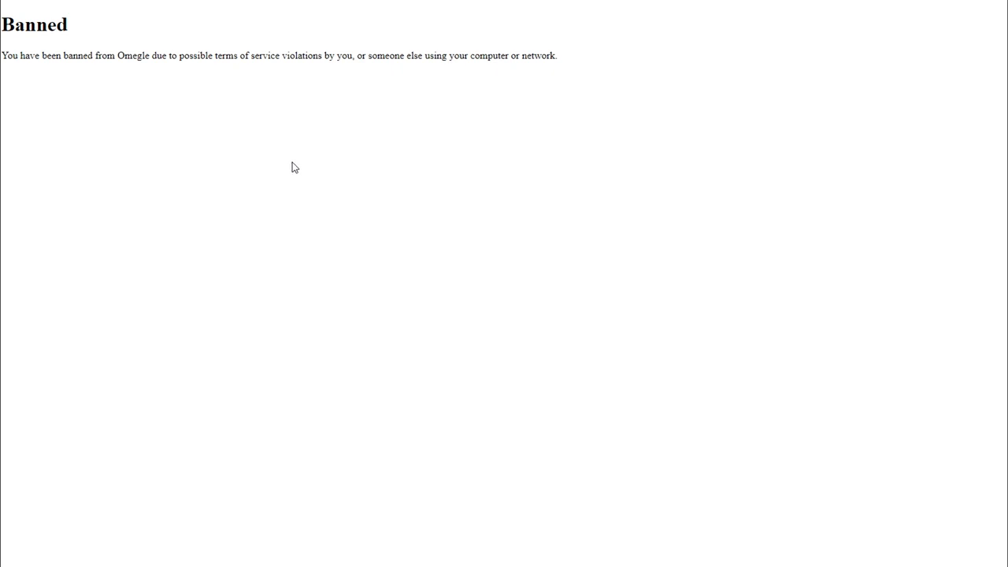
mouse_move(532, 233)
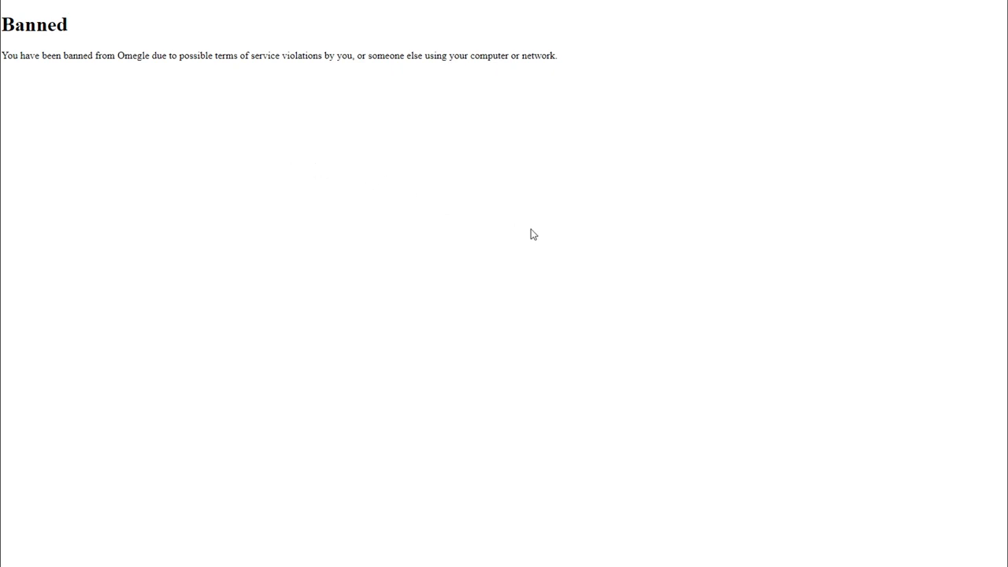
mouse_move(529, 236)
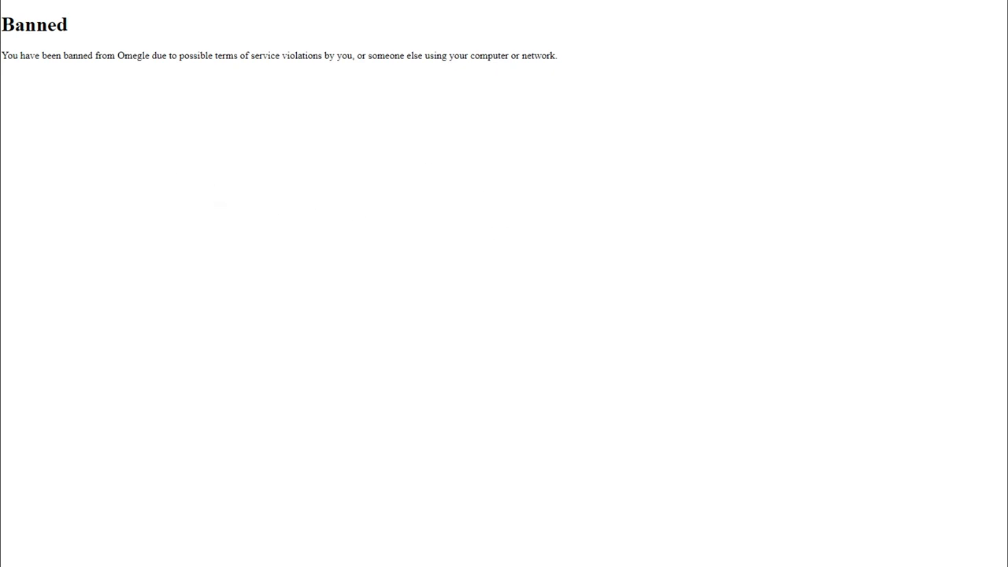
mouse_move(684, 180)
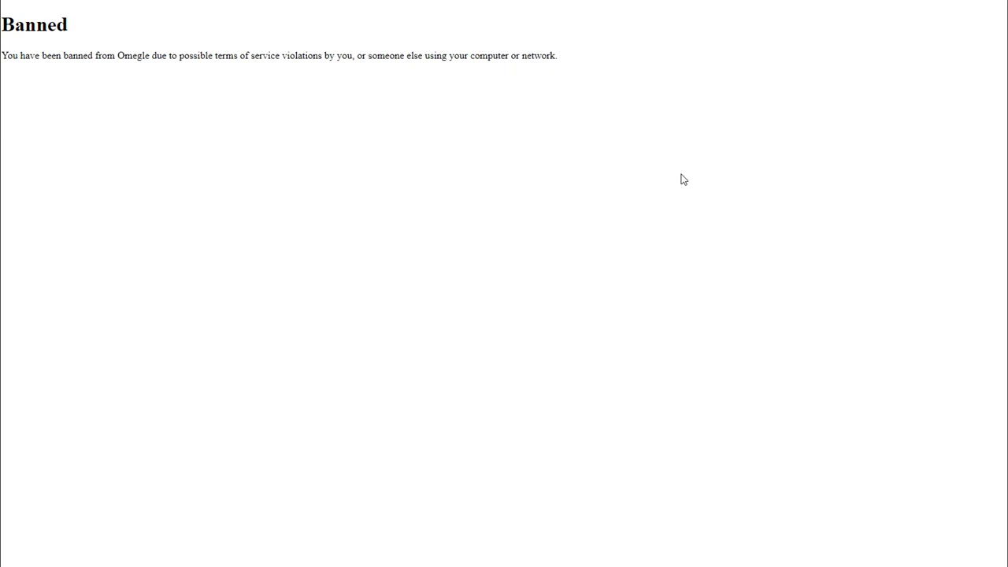
mouse_move(740, 230)
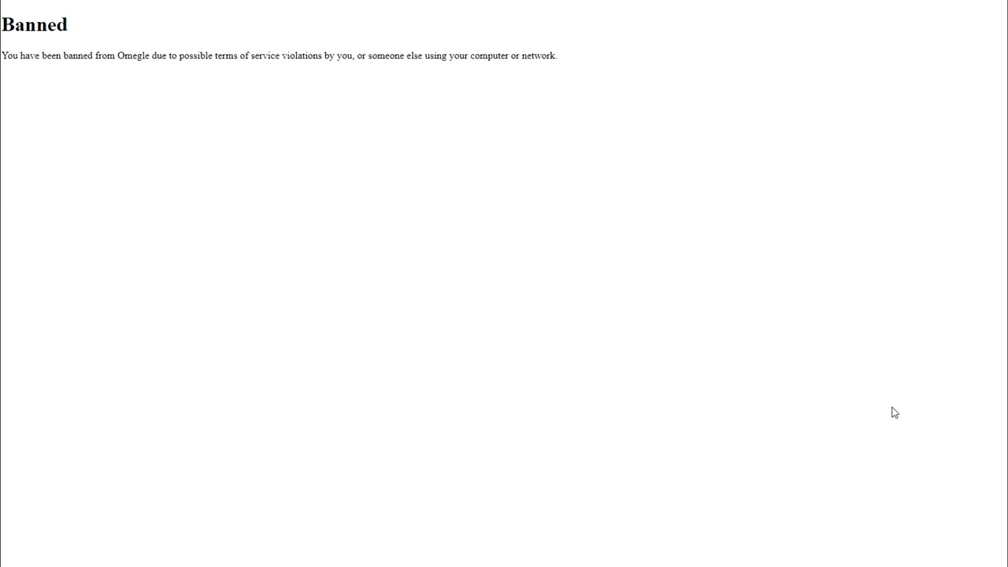
mouse_move(884, 400)
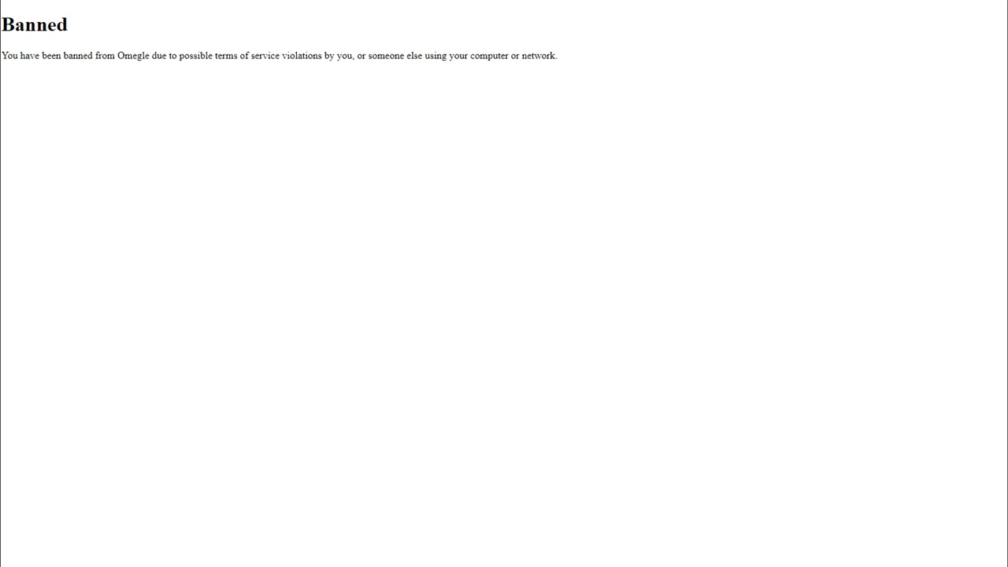
mouse_move(767, 350)
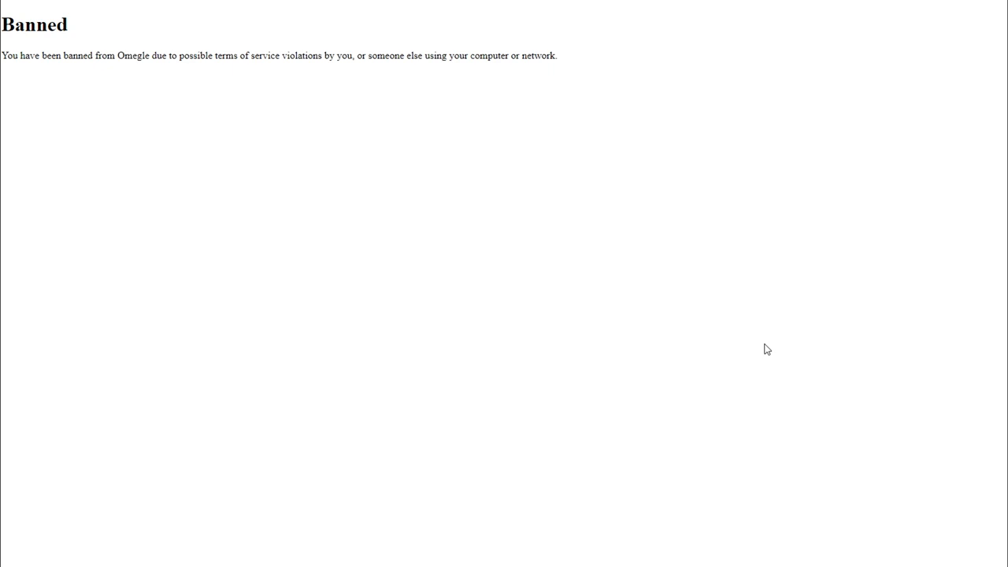